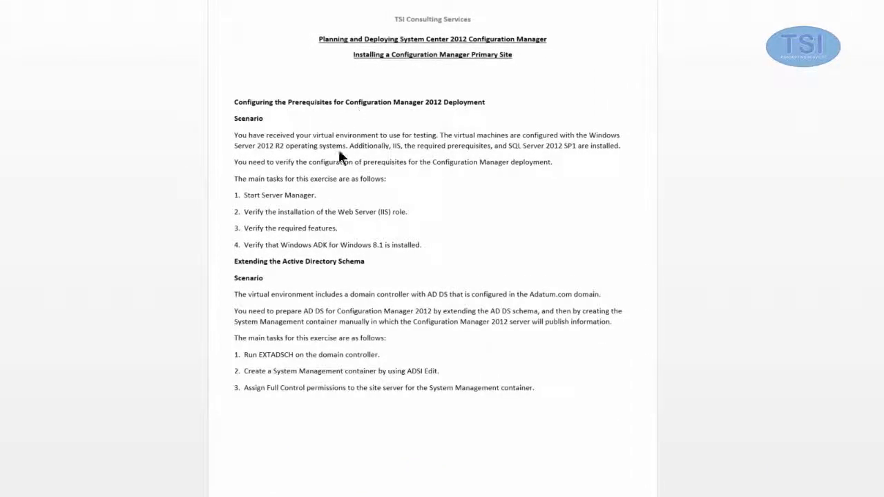
mouse_move(320, 204)
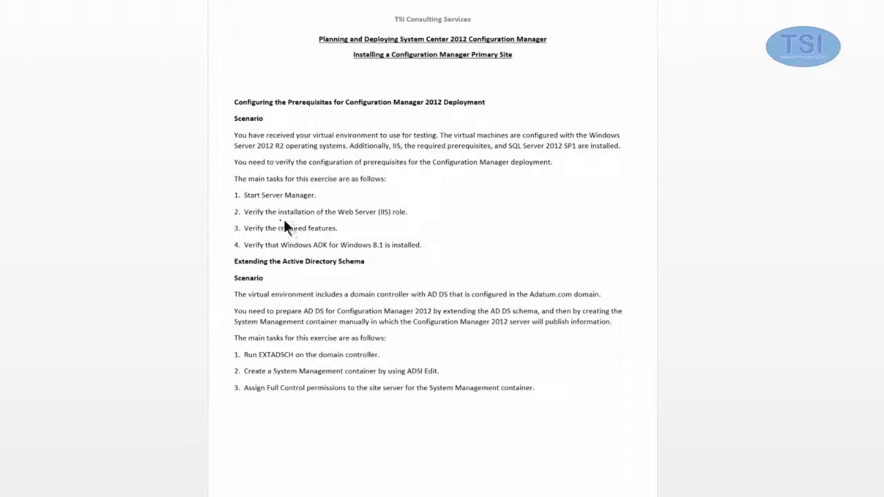
mouse_move(288, 245)
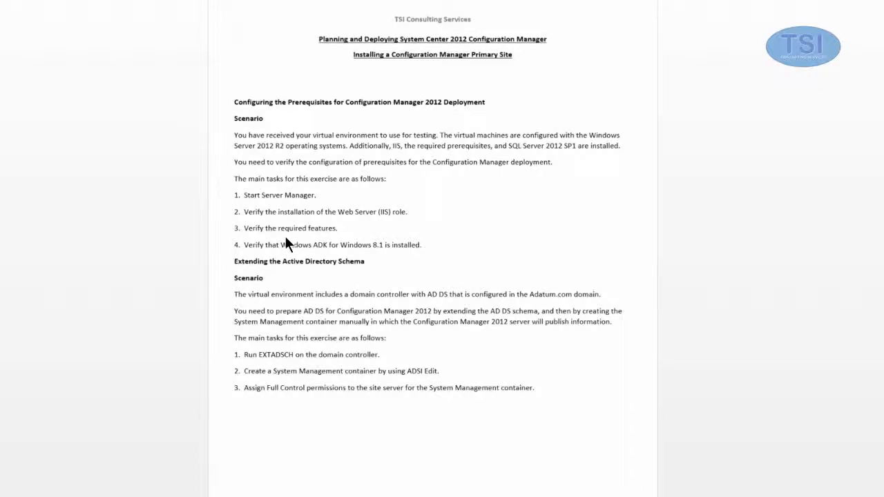
mouse_move(275, 260)
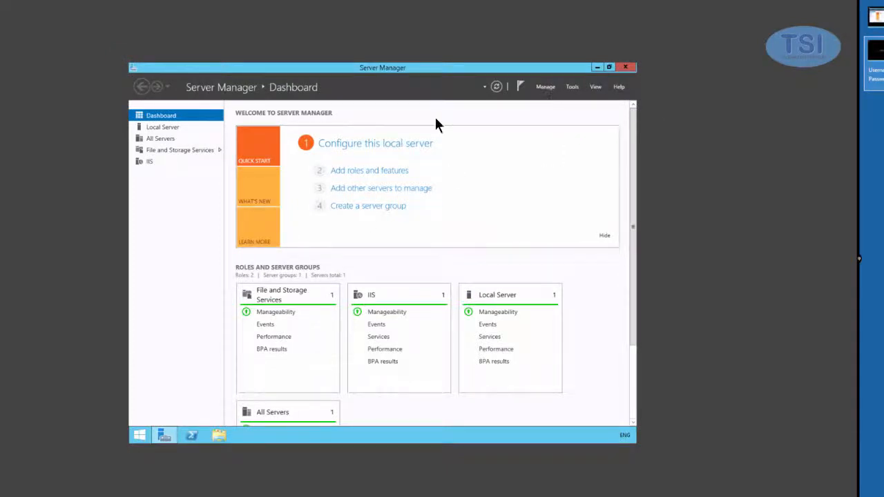
- Launch Add Roles and Features from Manage and advance through Before You Begin, Installation Type and Server Selection
left_click(546, 86)
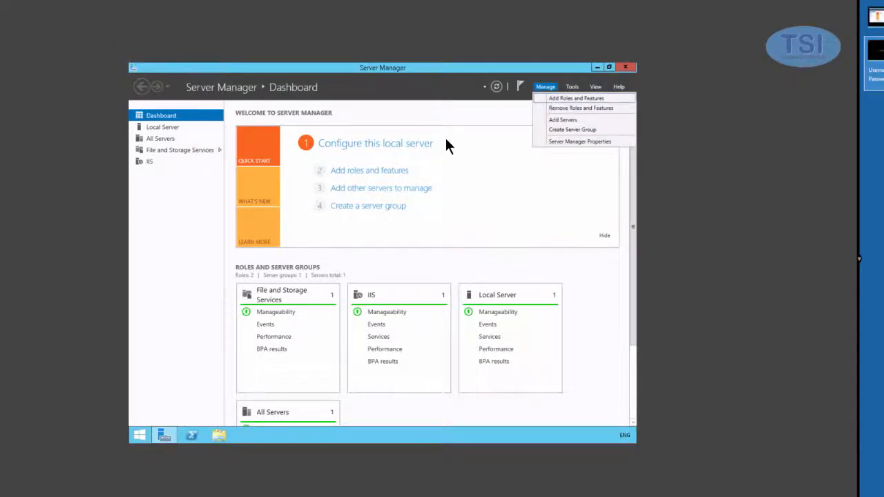
left_click(576, 97)
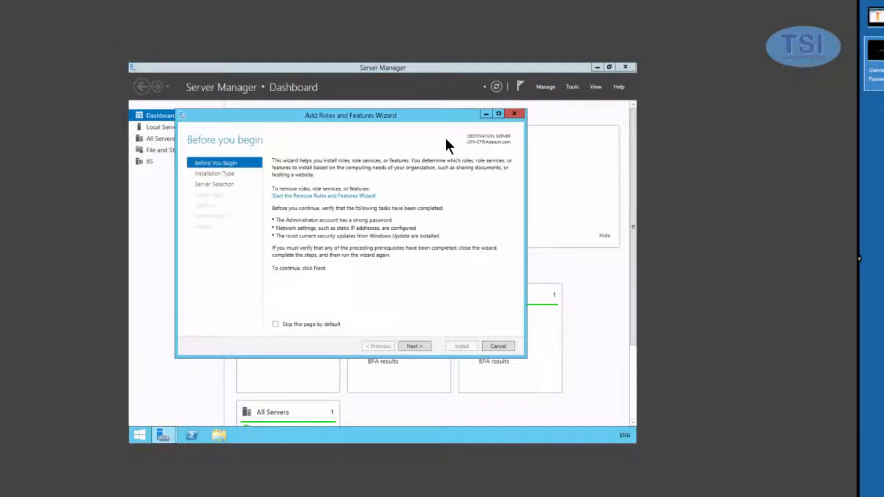
left_click(415, 345)
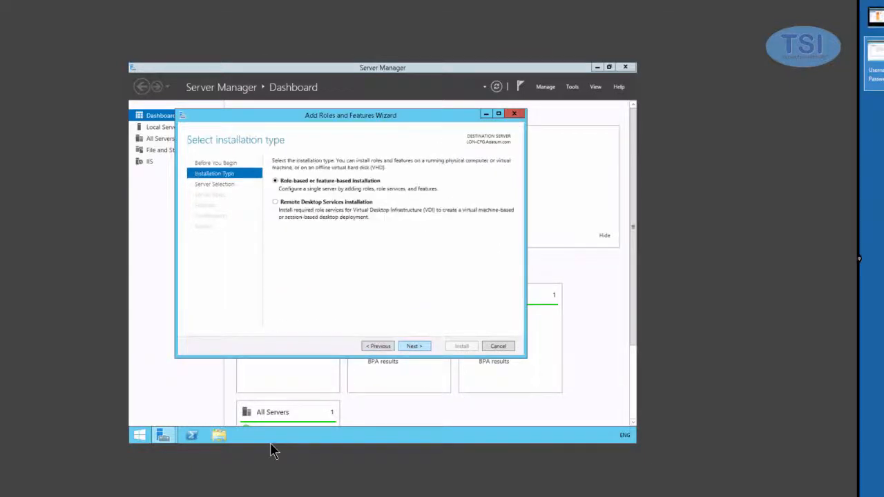
left_click(415, 345)
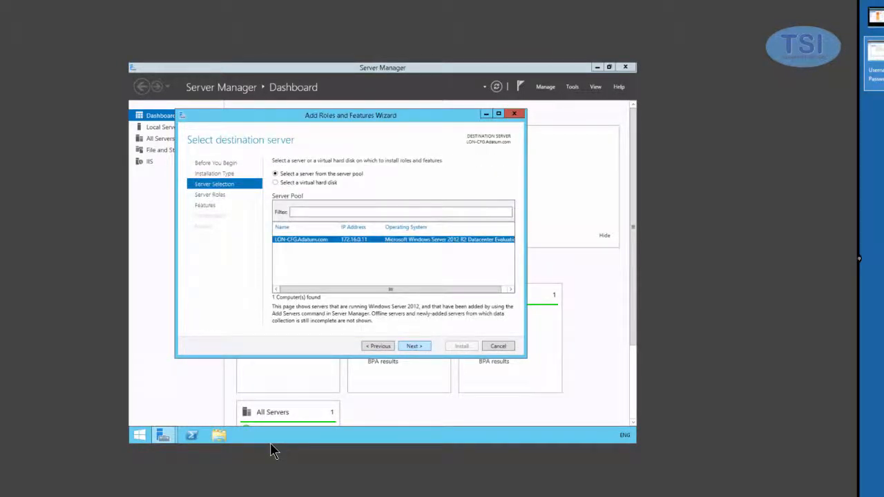
left_click(415, 345)
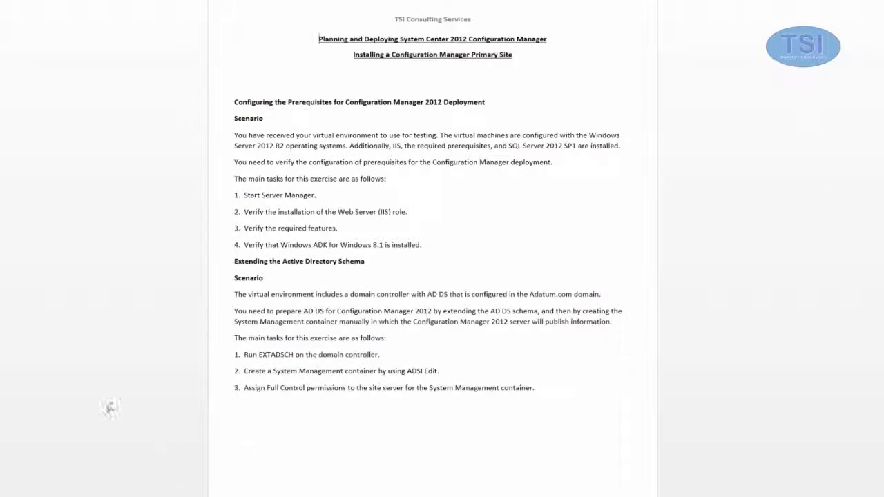
mouse_move(212, 246)
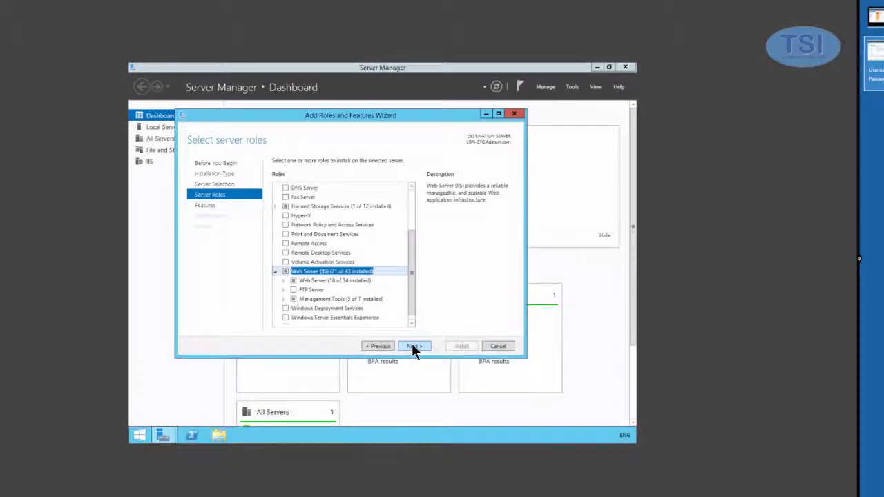
- Confirm Web Server (IIS) on Server Roles, then scroll the Features list to verify .NET Framework 3.5
left_click(413, 346)
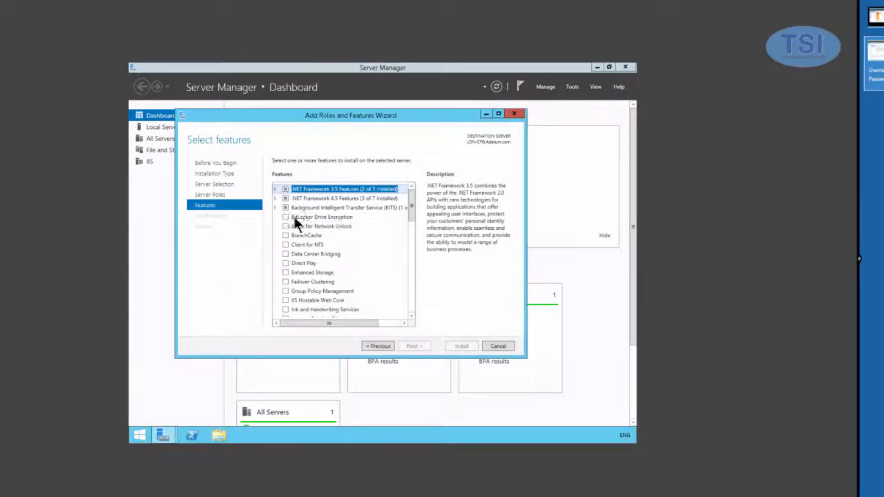
mouse_move(103, 279)
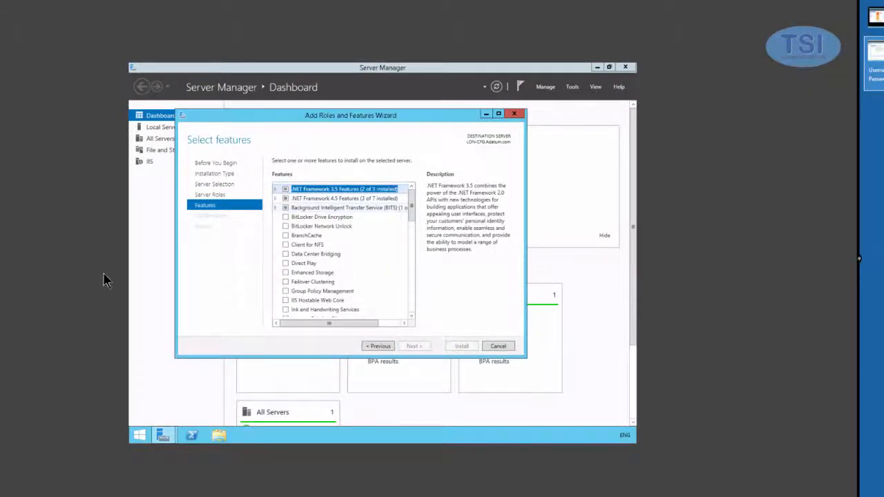
left_click(276, 207)
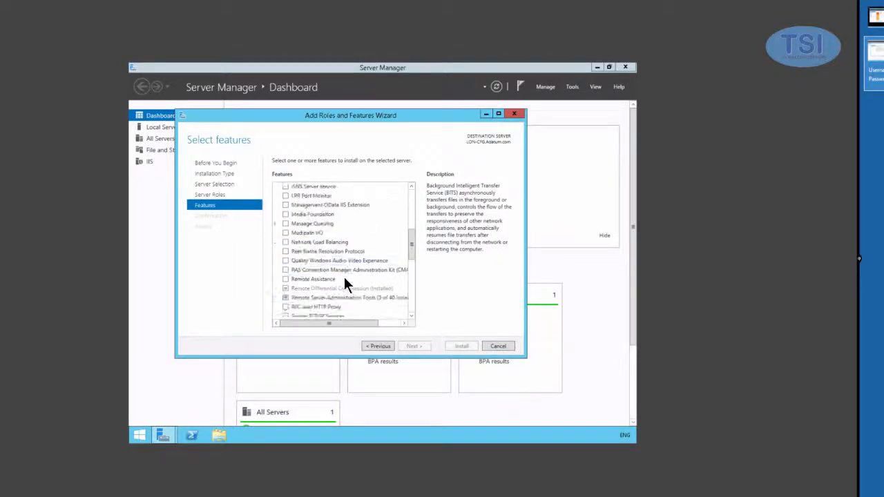
scroll("down", 3)
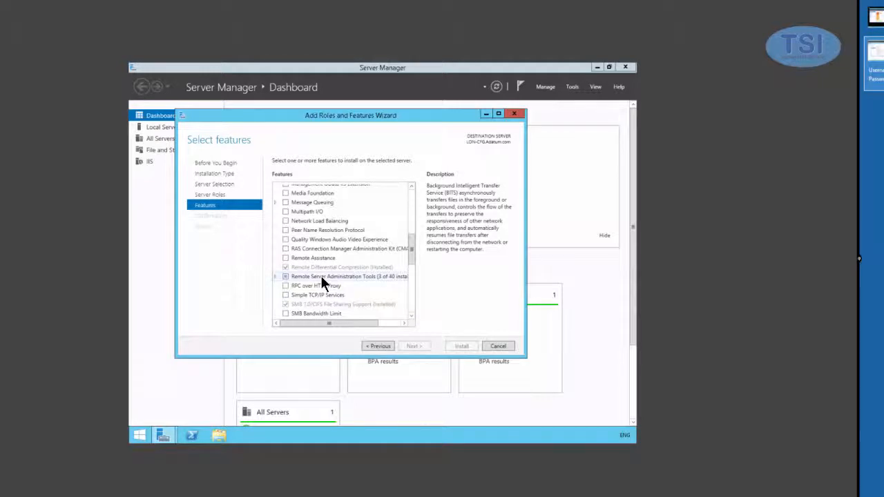
mouse_move(321, 285)
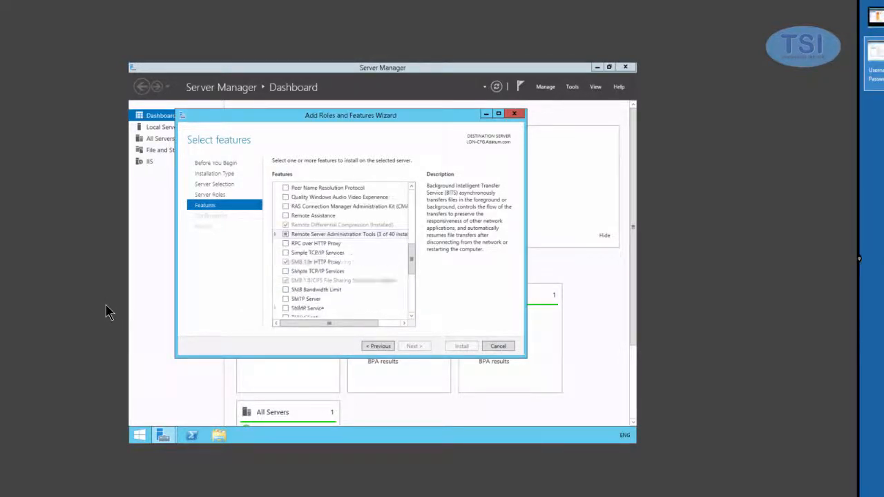
left_click(276, 233)
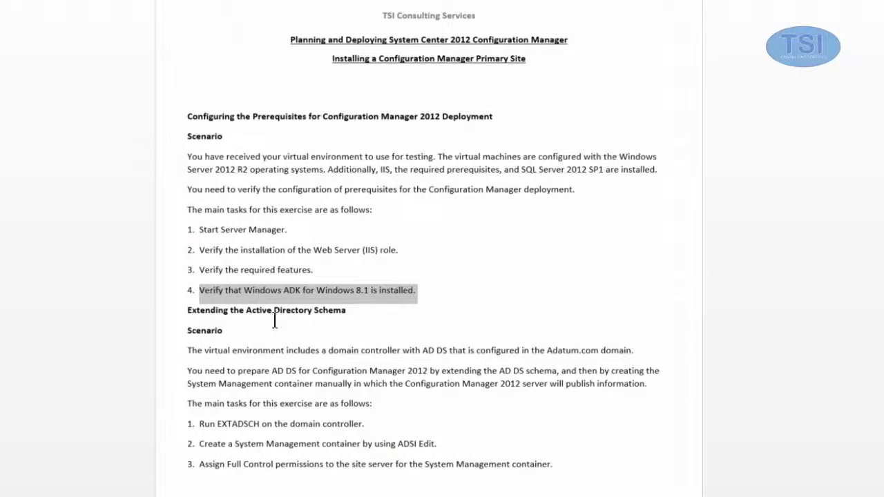
mouse_move(287, 395)
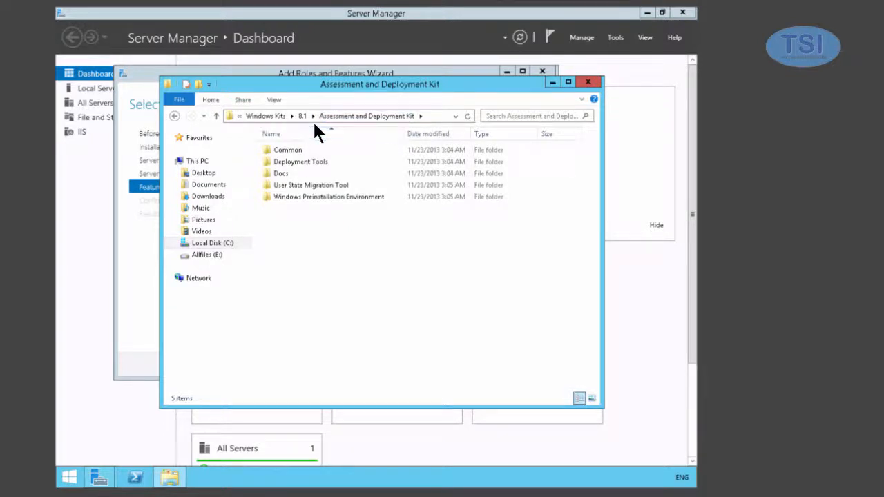
mouse_move(317, 161)
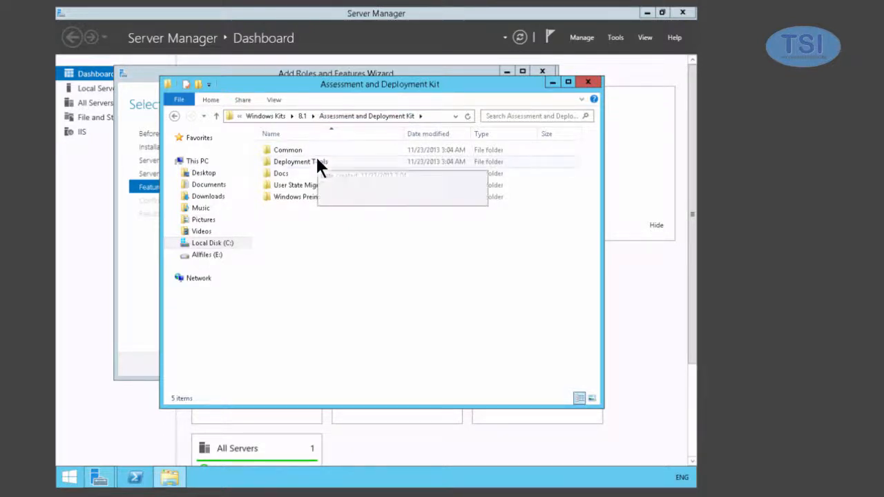
- Check the Deployment Tools and Windows PE folders in the ADK 8.1 folder and show its full path
left_click(300, 160)
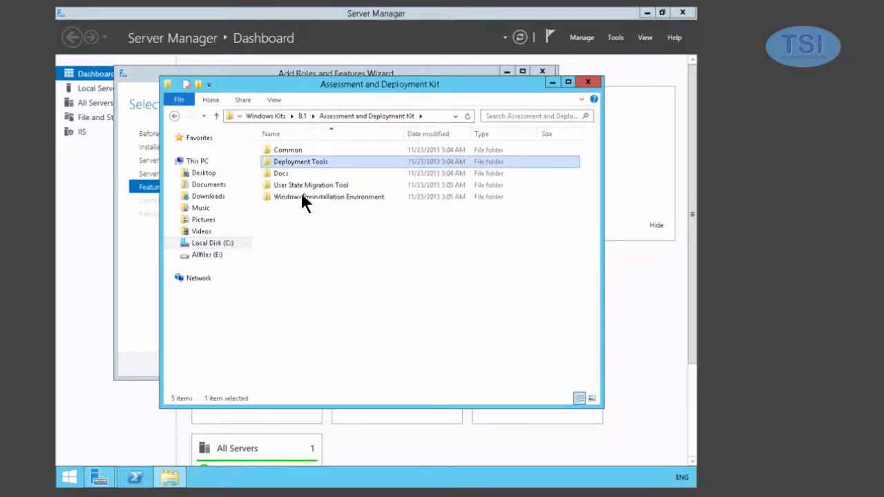
left_click(329, 197)
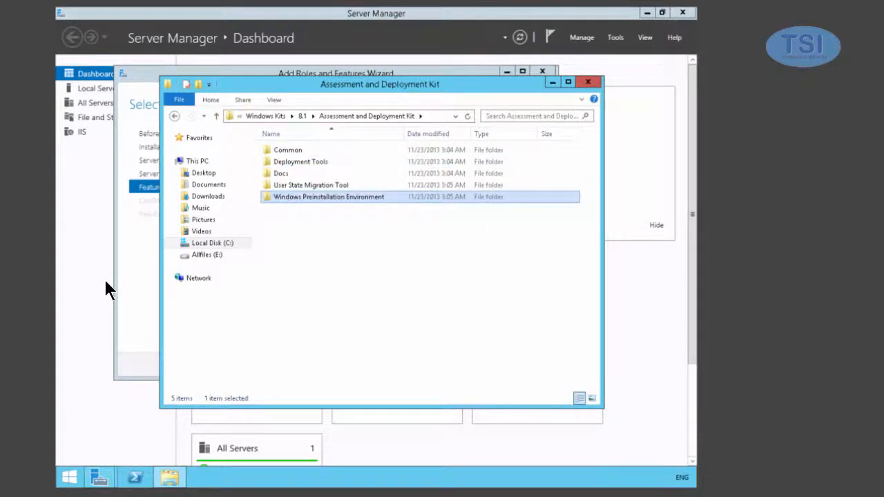
left_click(311, 185)
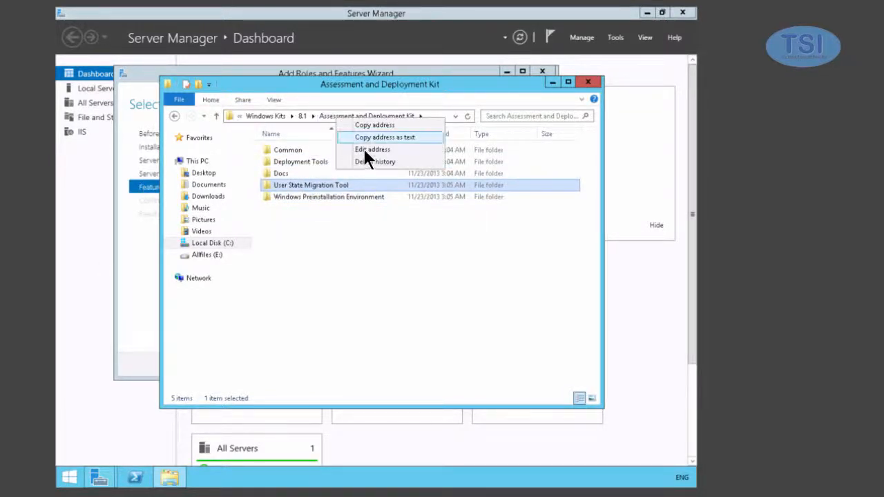
left_click(372, 149)
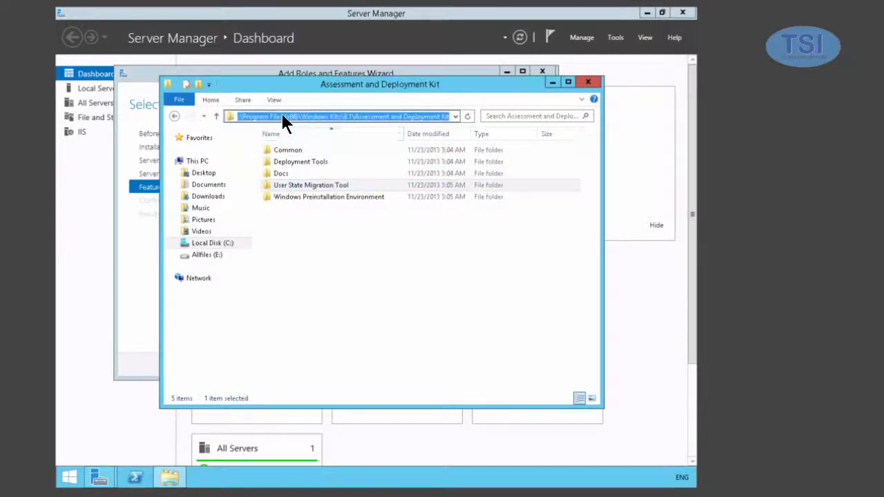
mouse_move(329, 121)
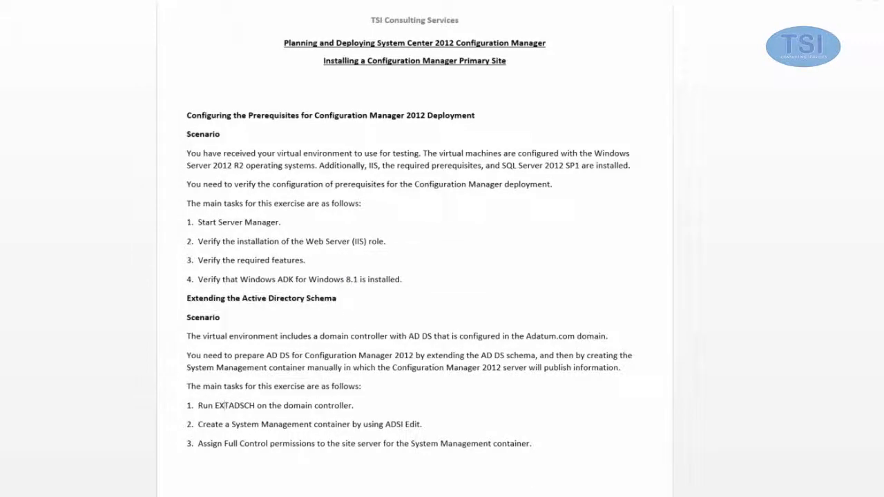
- Browse to ConfigMgr2012R2\SMSSETUP\BIN\x64 on the setup media and maximize the folder window
double_click(232, 406)
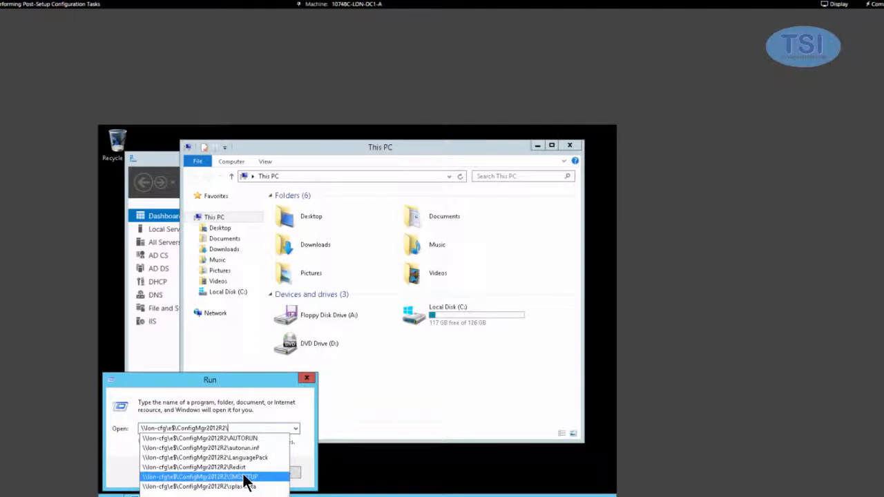
left_click(200, 476)
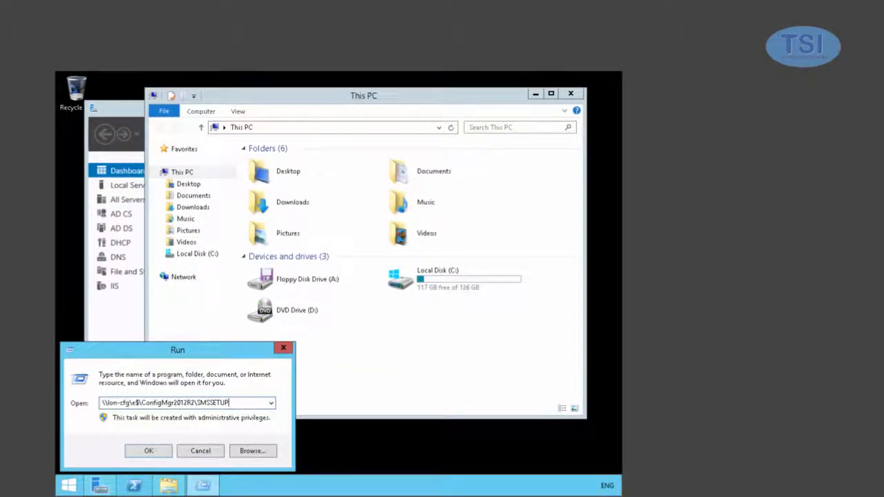
type("b")
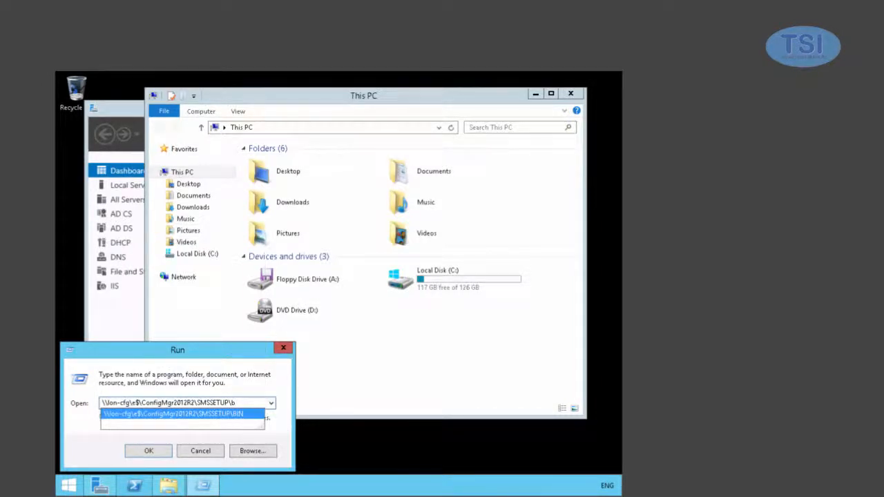
left_click(174, 415)
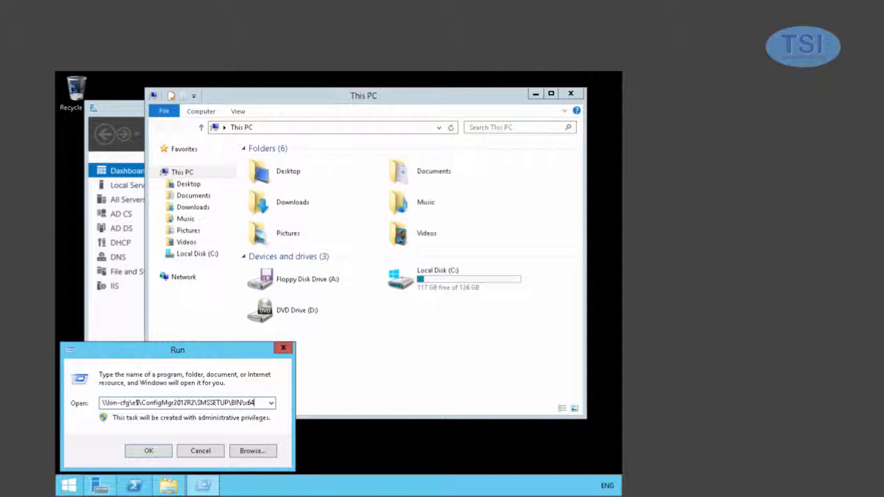
left_click(149, 450)
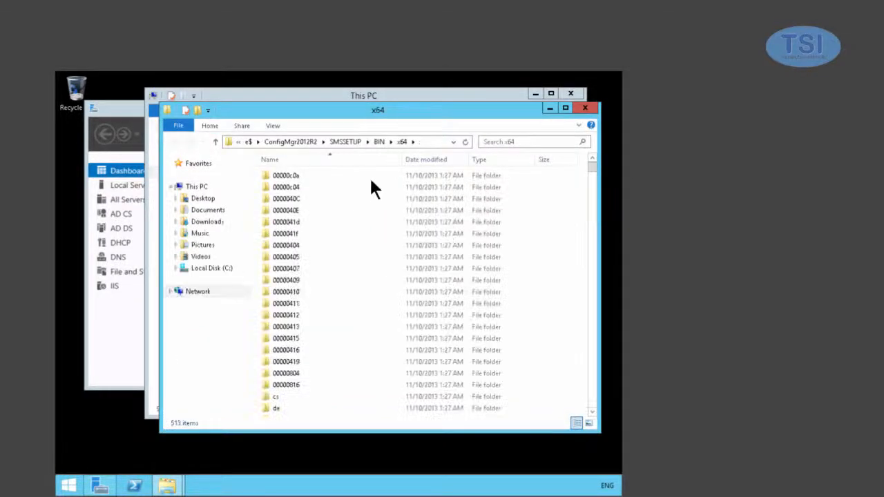
scroll("down", 3)
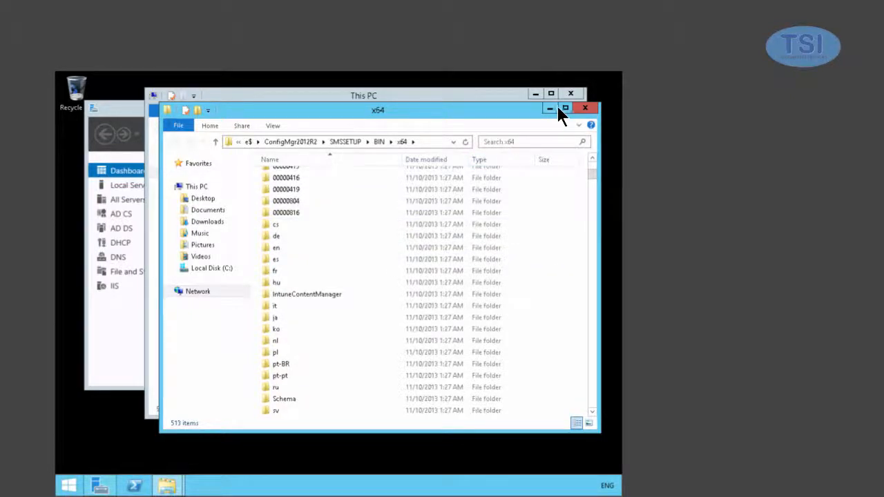
left_click(565, 107)
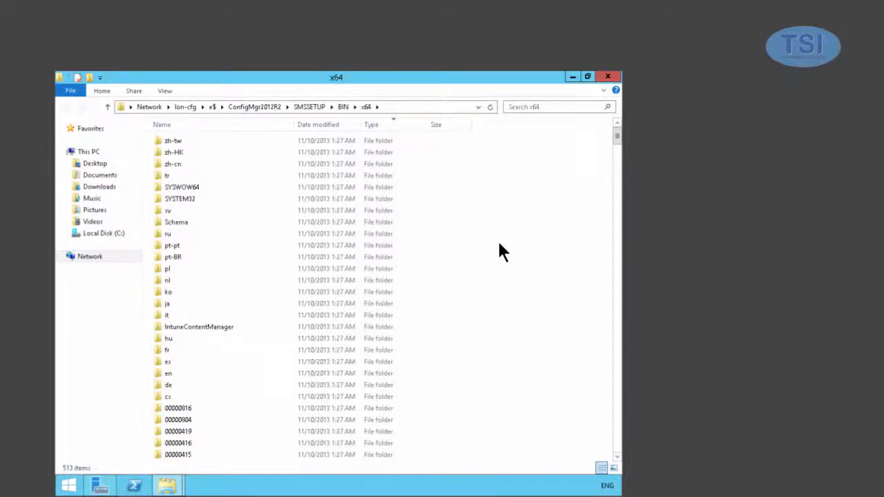
- Locate and run extadsch.exe in the x64 folder to extend the Active Directory schema
scroll("down", 3)
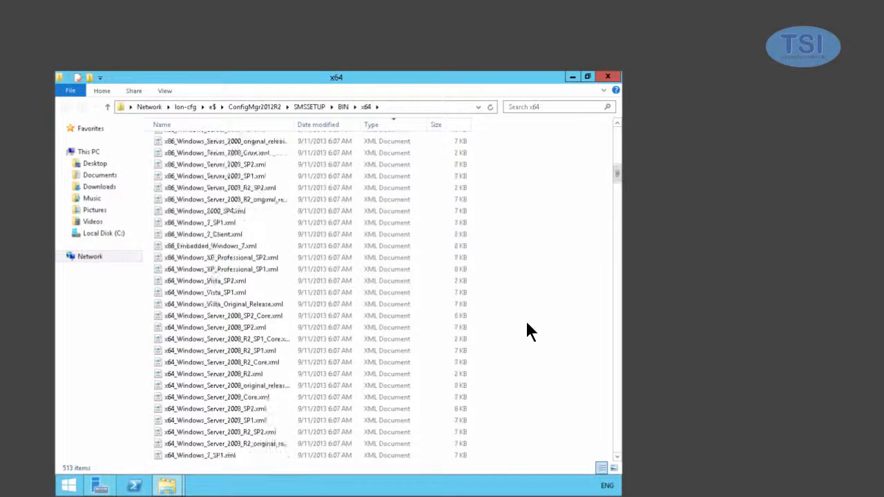
left_click(370, 125)
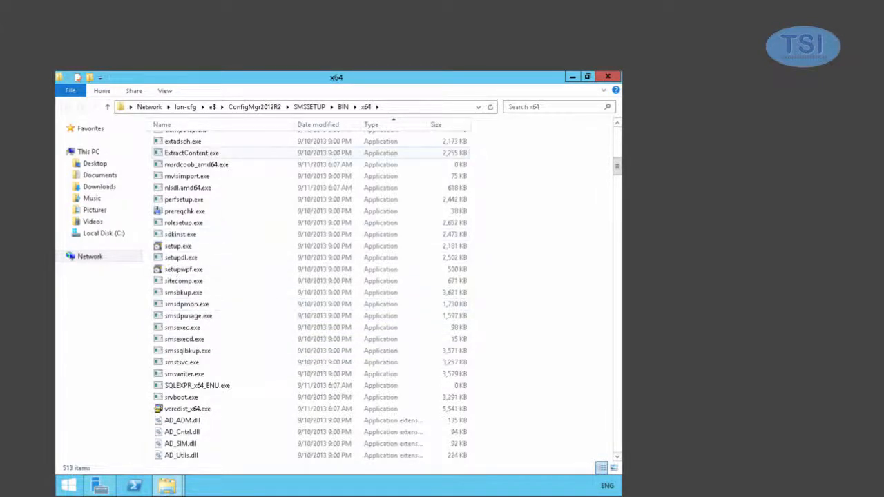
left_click(191, 152)
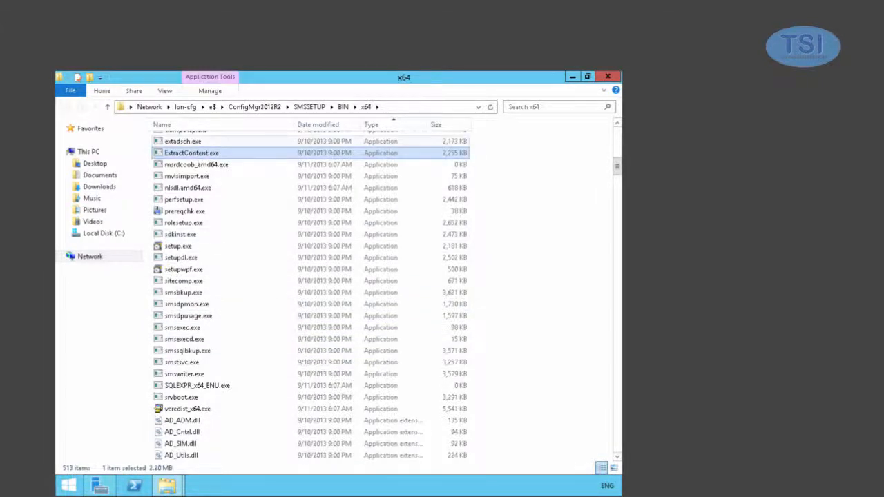
left_click(183, 141)
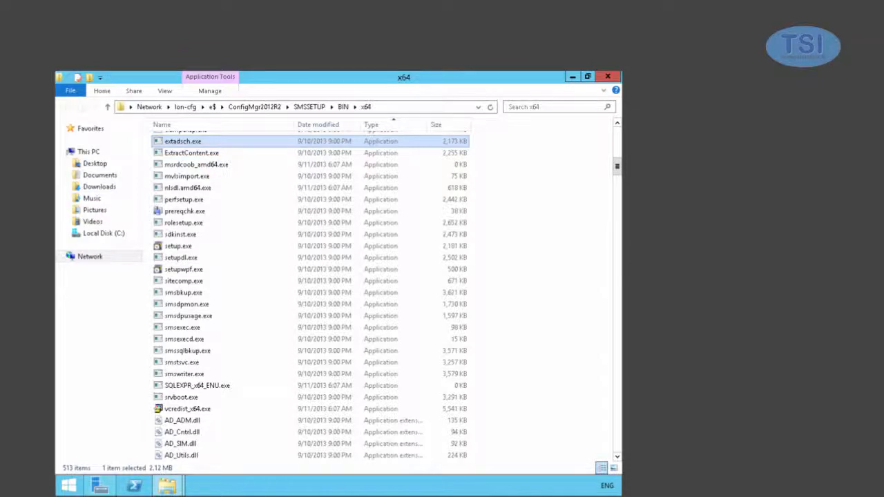
- Open a second File Explorer window on Local Disk (C:) for the extension log
right_click(167, 486)
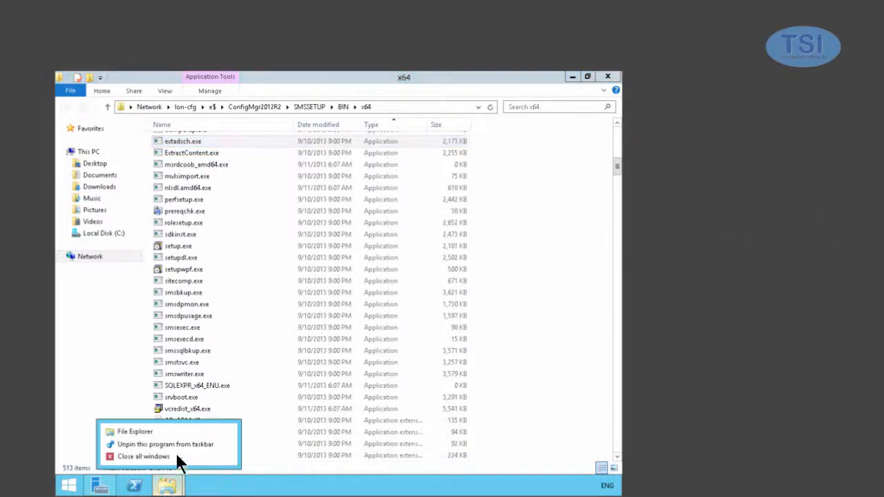
left_click(136, 430)
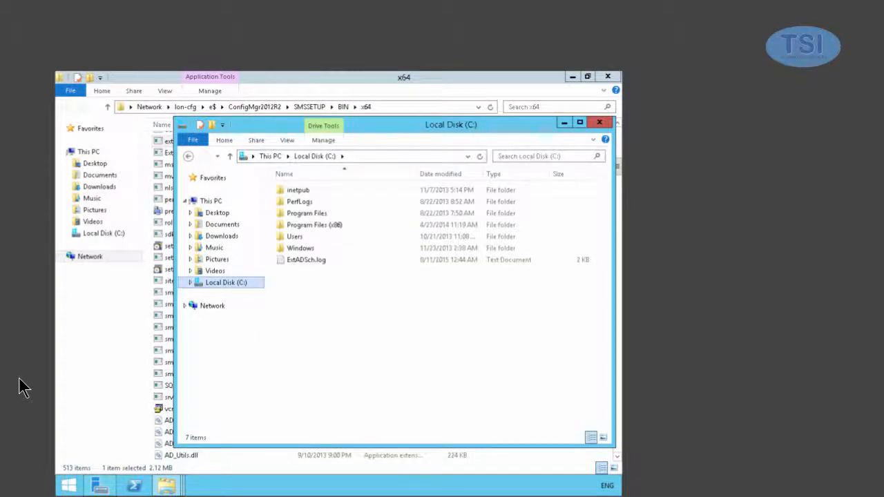
- Review ExtADSch.log in Notepad for the schema-extended success line, then close it
double_click(305, 260)
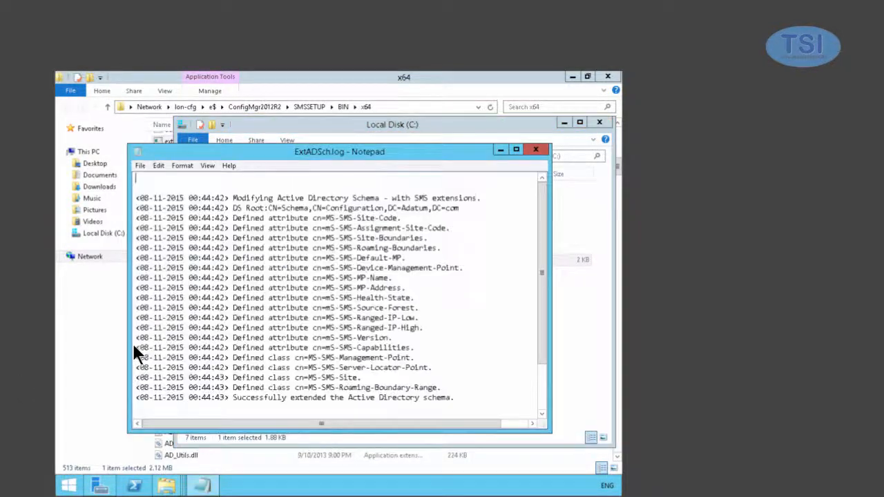
scroll("down", 3)
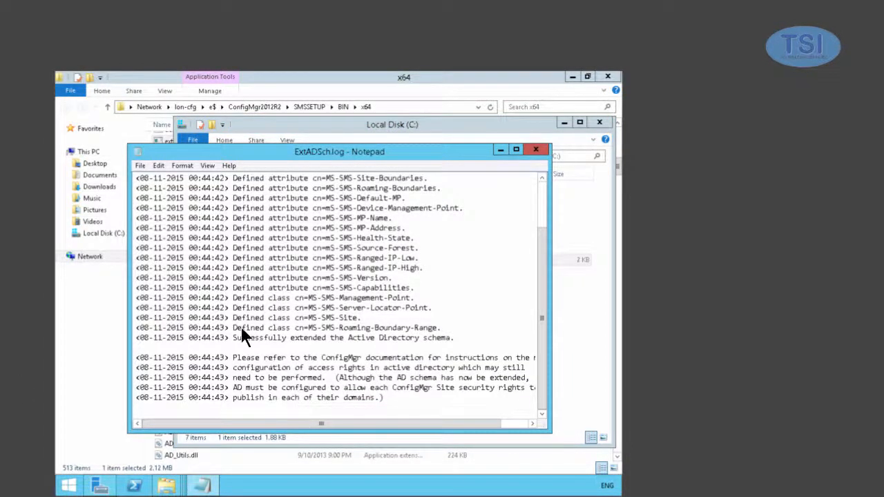
mouse_move(415, 359)
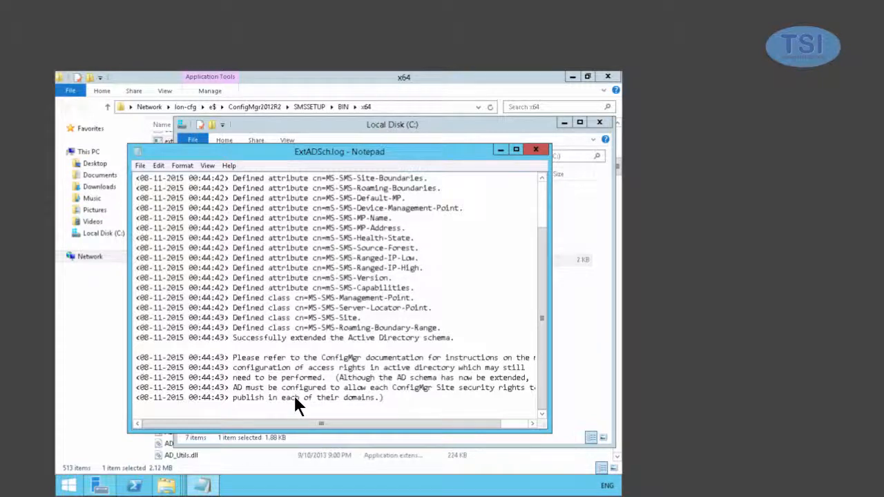
mouse_move(536, 151)
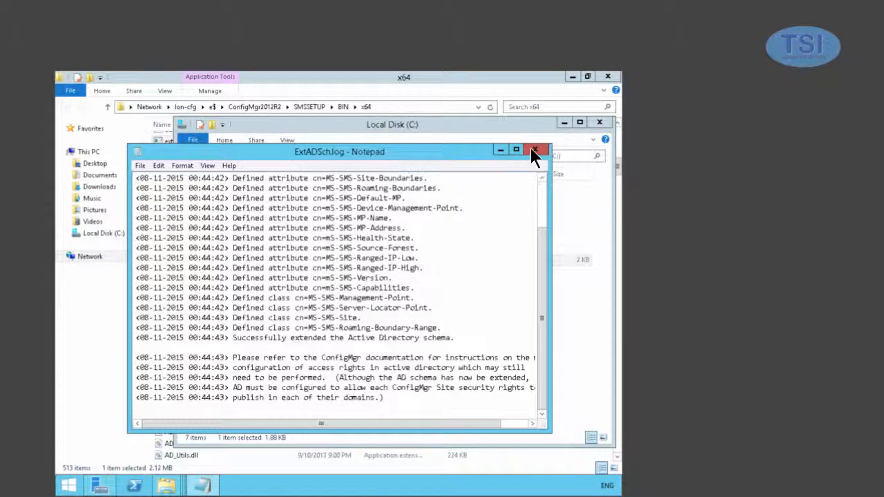
left_click(536, 151)
type("adsiedit.msc")
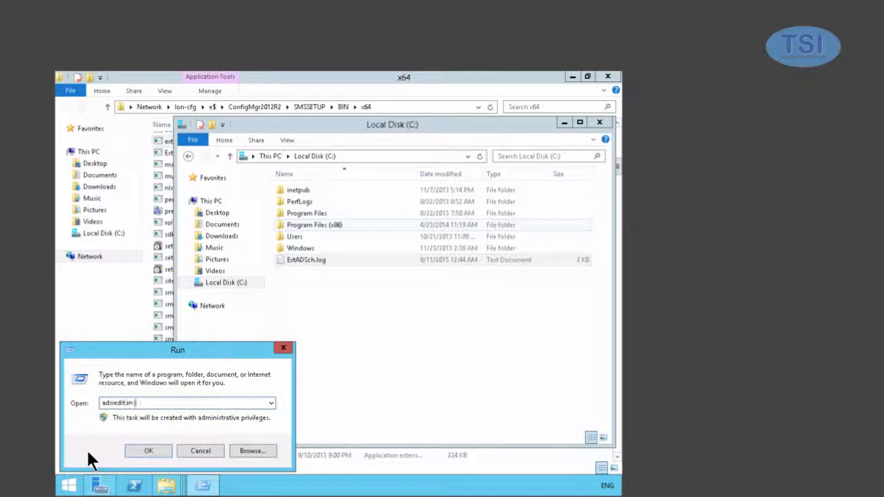
- Launch adsiedit.msc, connect to the Adatum default naming context and expand it
left_click(149, 450)
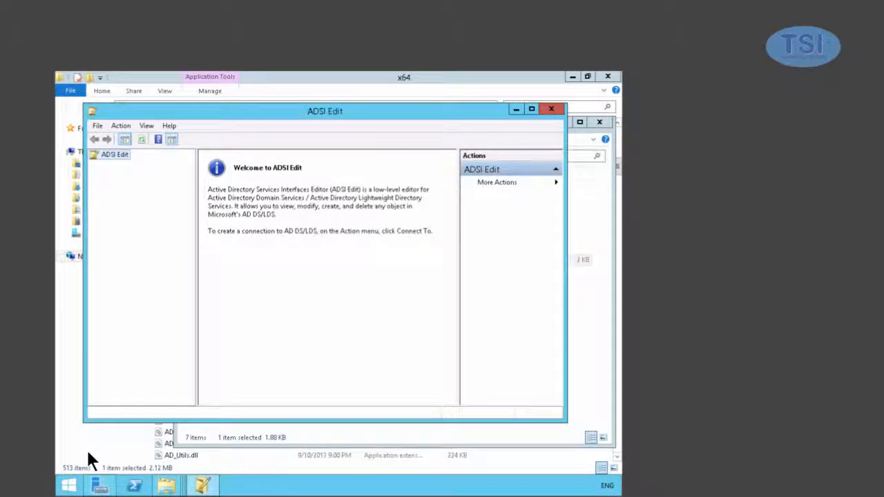
mouse_move(124, 169)
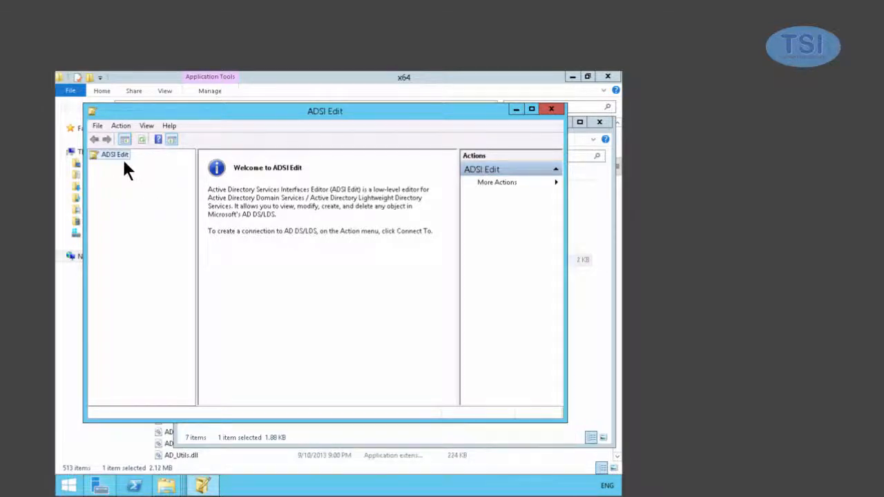
right_click(116, 154)
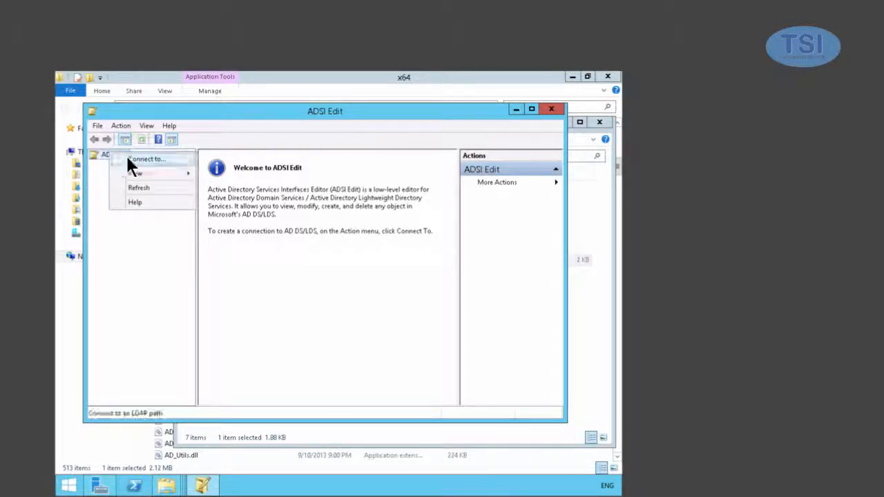
left_click(147, 159)
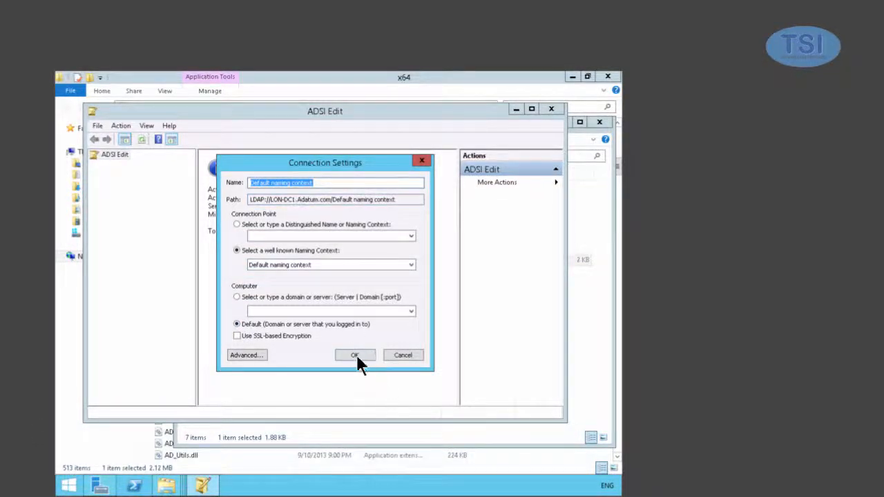
left_click(354, 353)
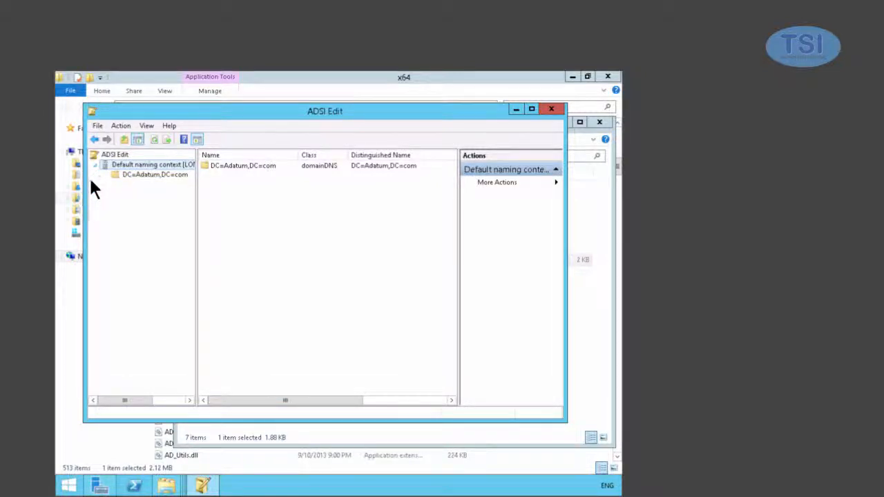
double_click(154, 174)
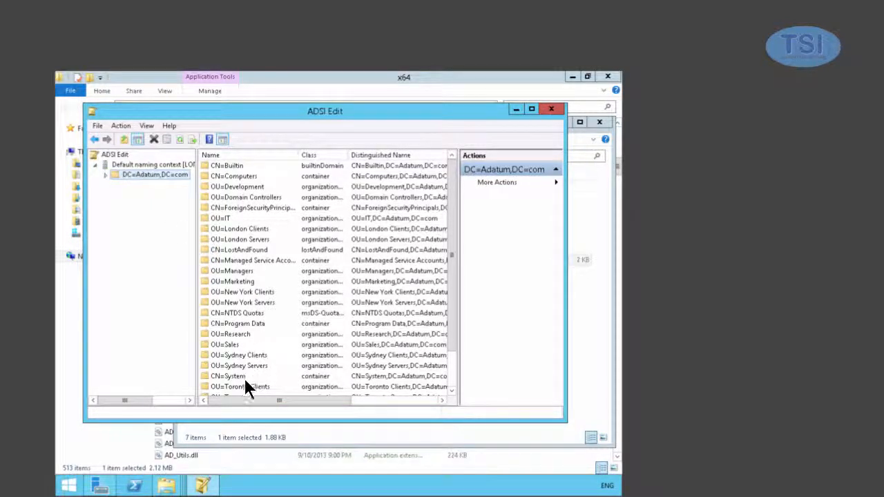
- Under CN=System create a new container-class object named 'System'
left_click(228, 376)
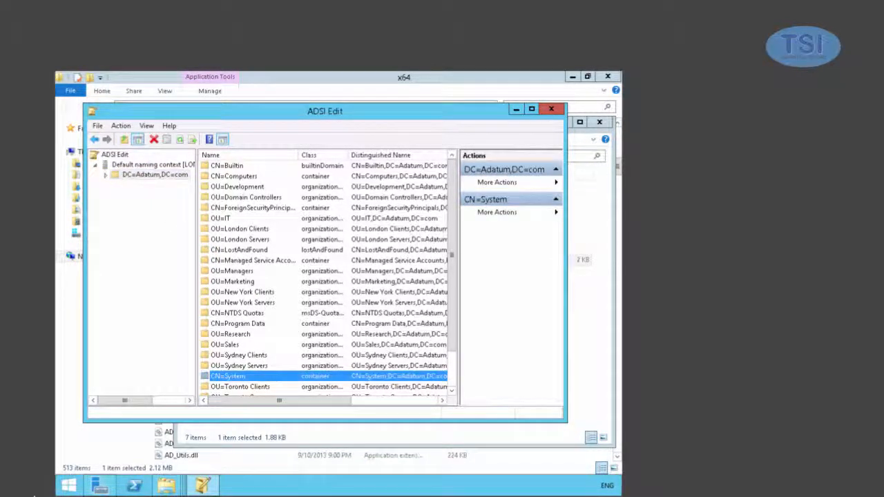
right_click(228, 376)
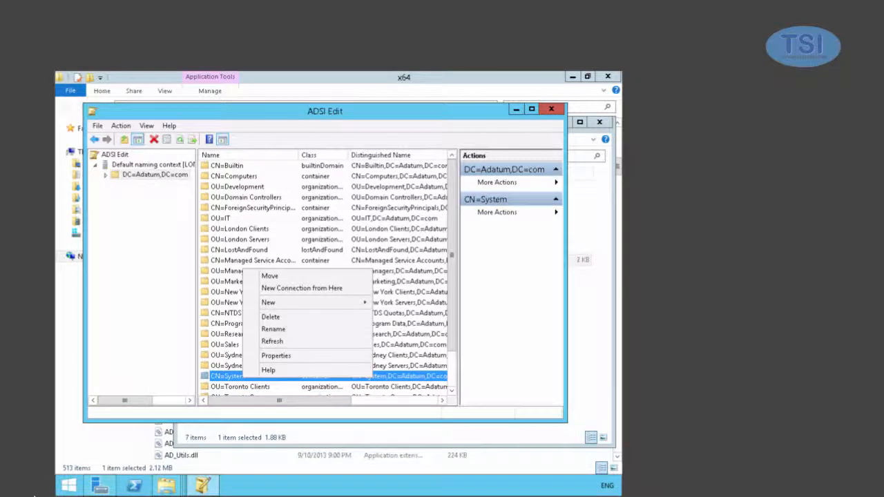
mouse_move(268, 303)
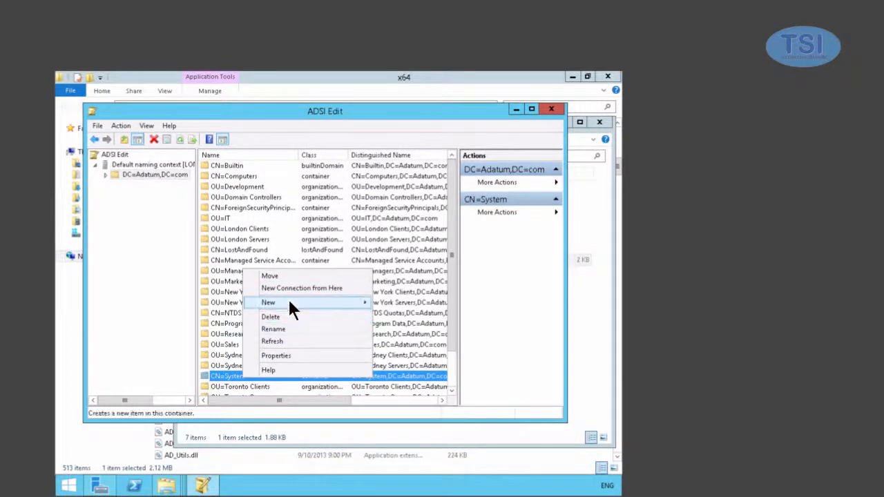
mouse_move(268, 301)
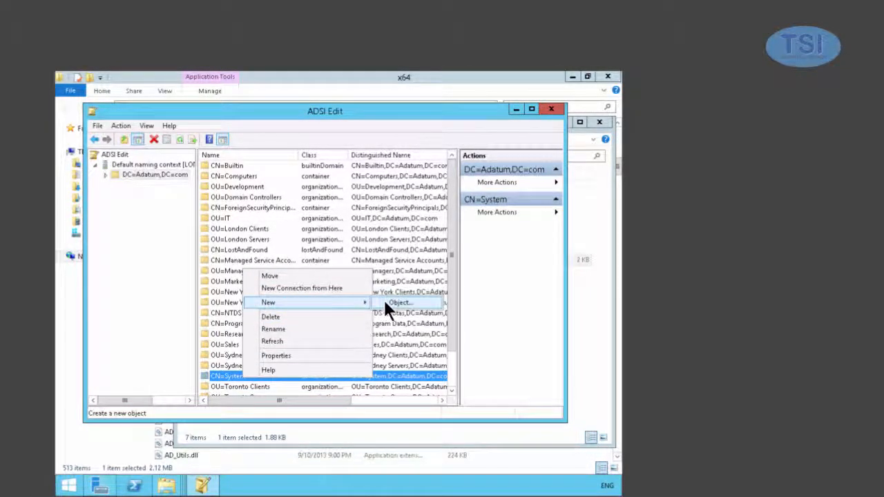
left_click(400, 303)
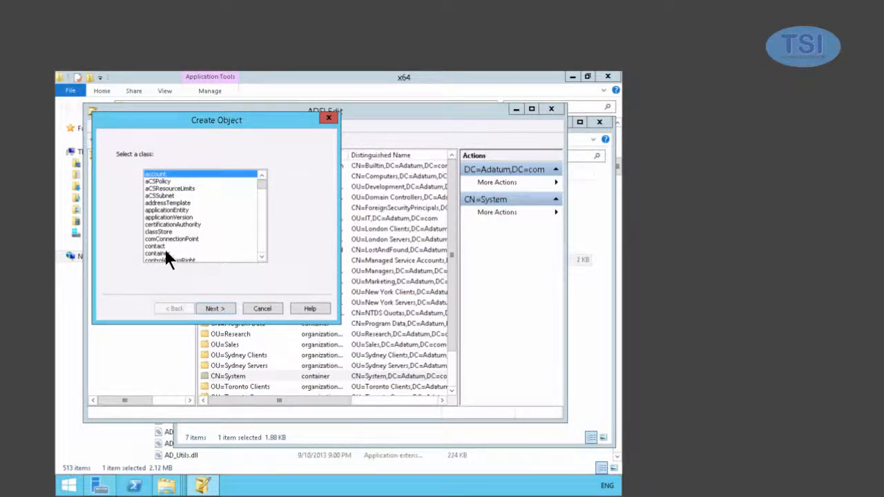
left_click(158, 253)
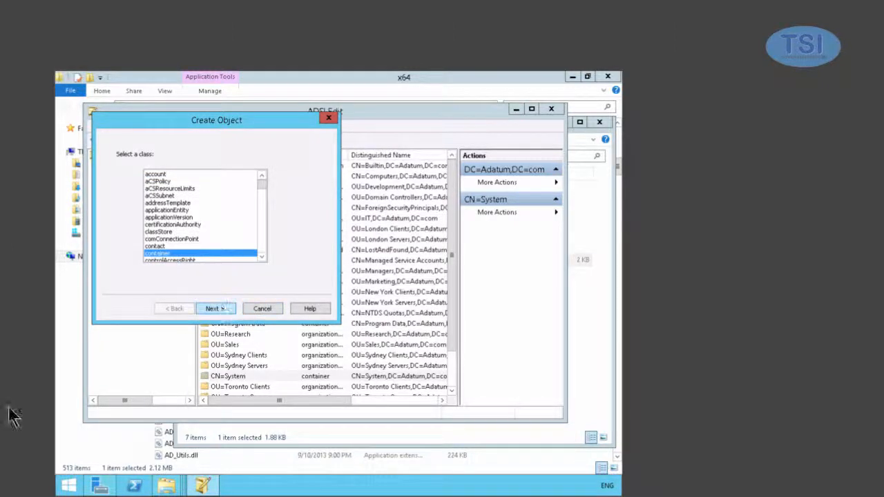
left_click(216, 308)
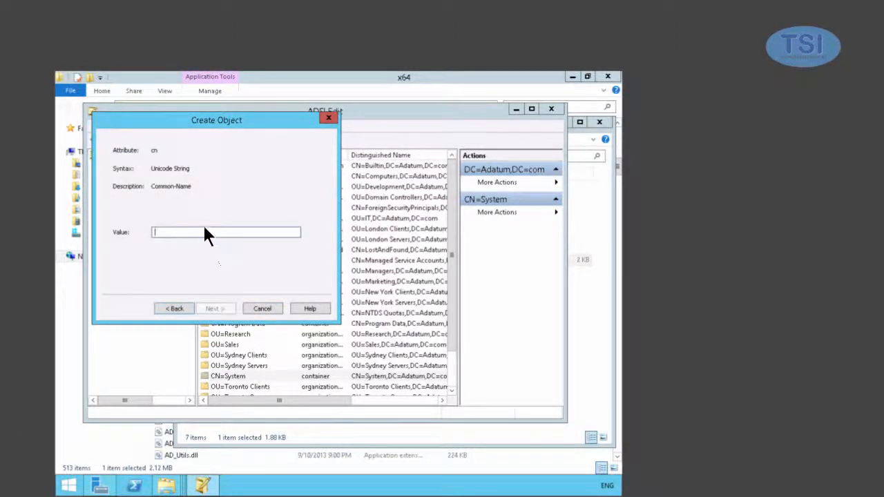
type("System")
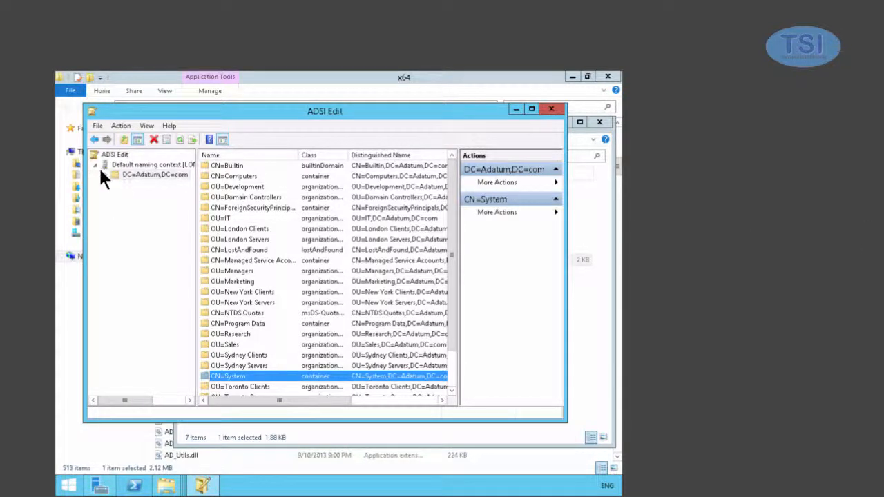
double_click(228, 375)
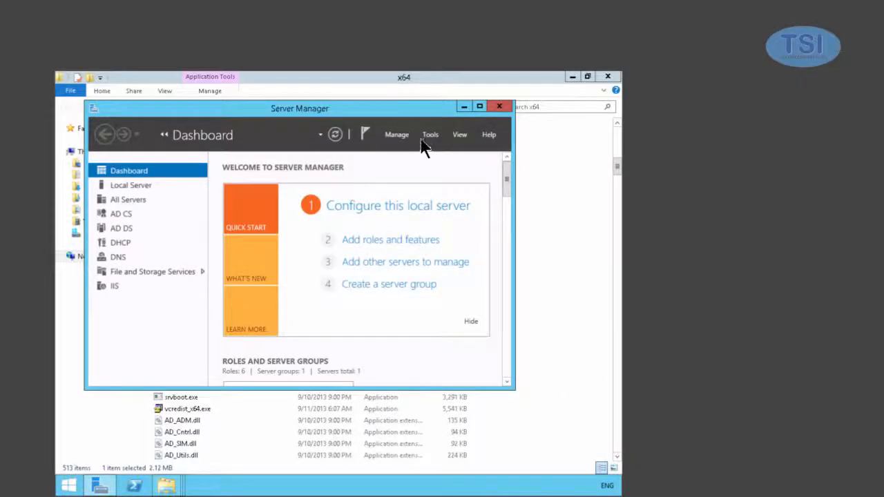
- Launch AD Users and Computers from Tools, enable Advanced Features and bring up actions for System Management under System
left_click(430, 134)
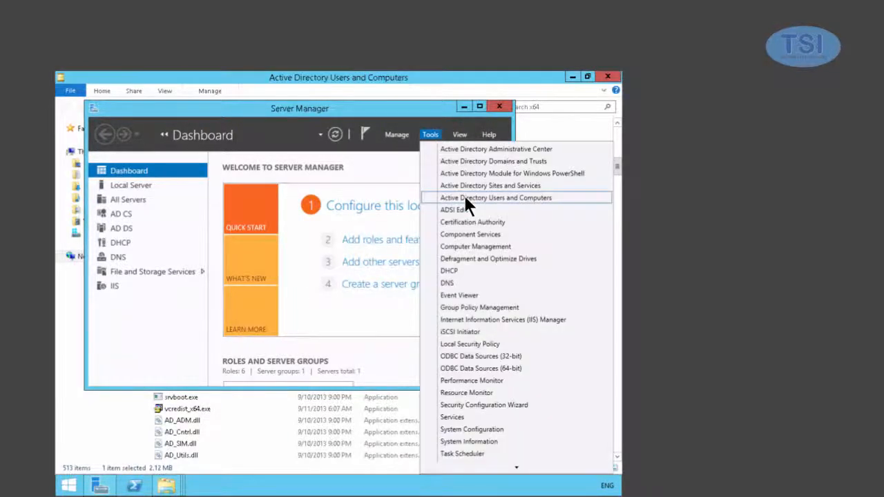
left_click(496, 198)
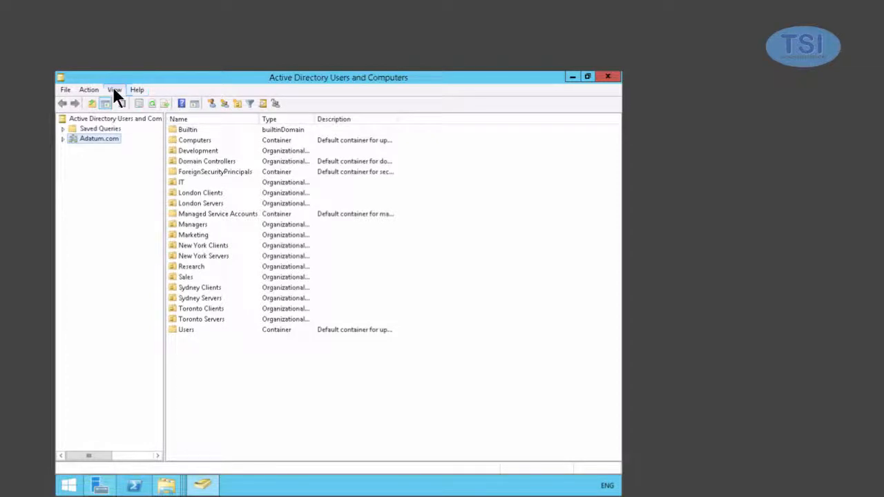
left_click(115, 90)
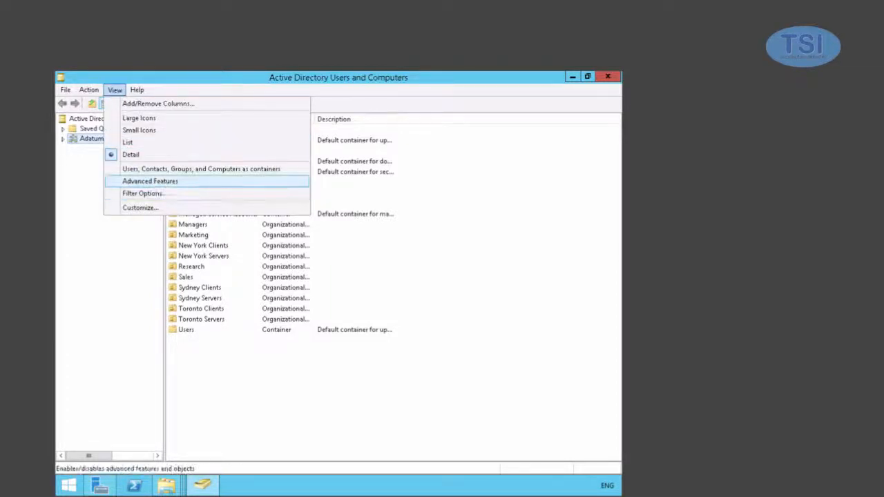
left_click(149, 180)
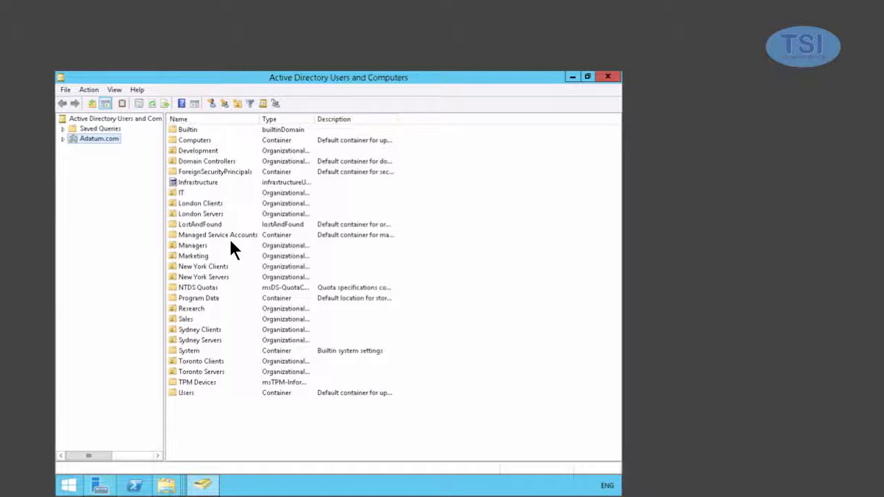
mouse_move(187, 335)
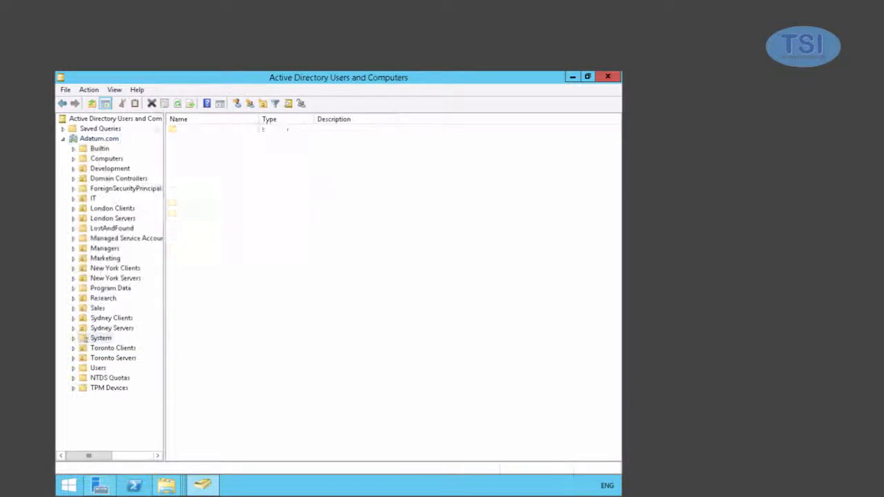
left_click(101, 337)
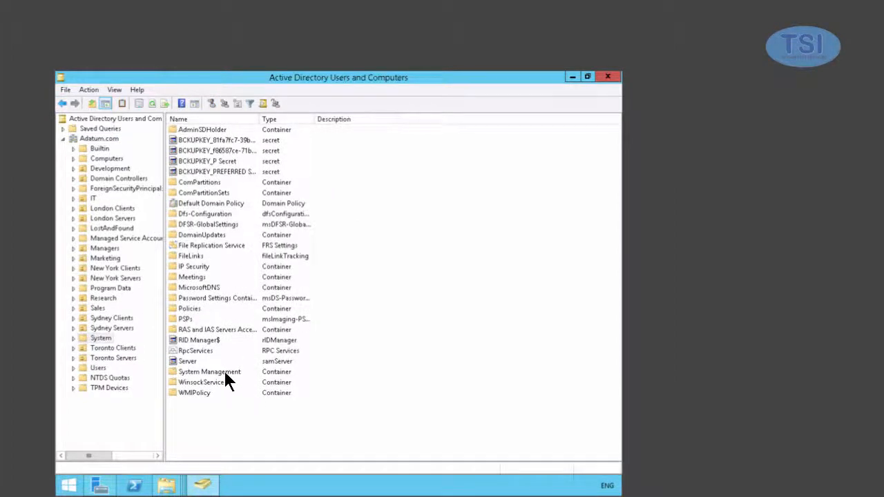
left_click(210, 372)
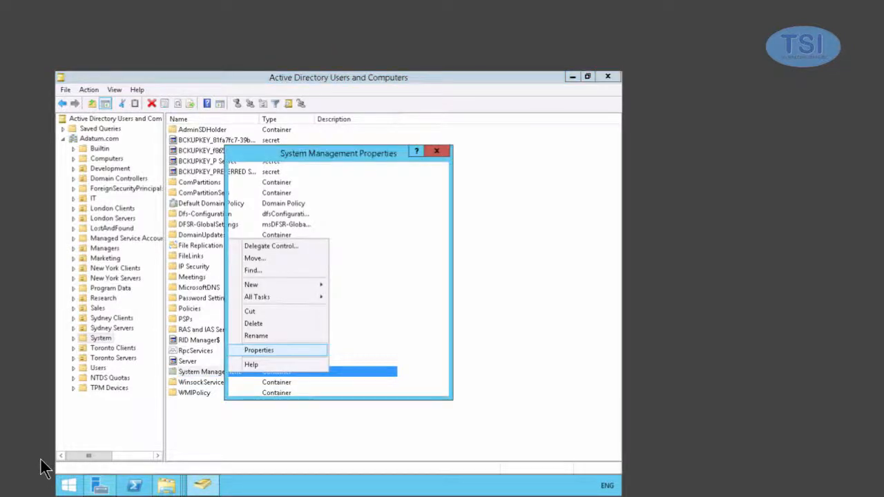
- In System Management's Security, add the computer LON-CFG with Computers enabled in Object Types
left_click(259, 351)
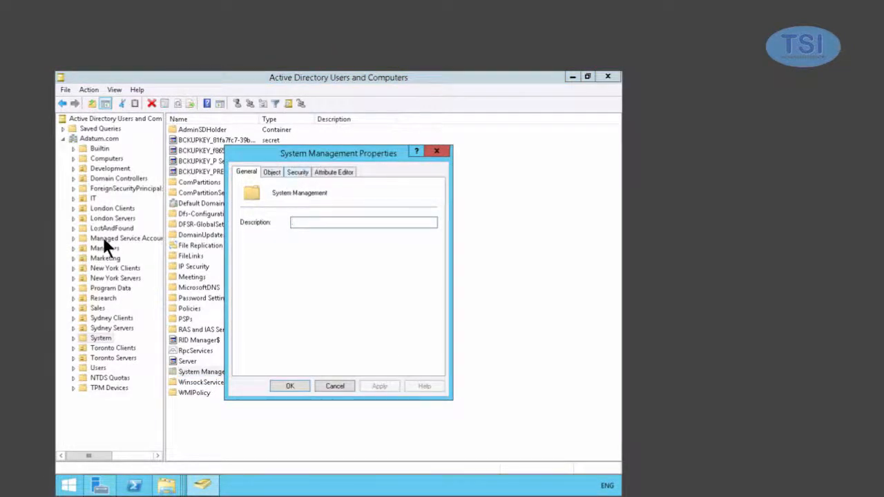
left_click(298, 171)
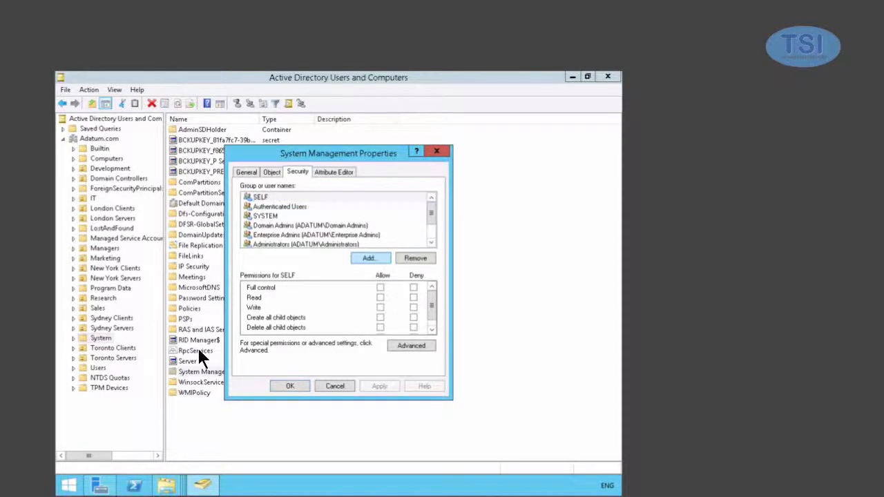
left_click(370, 258)
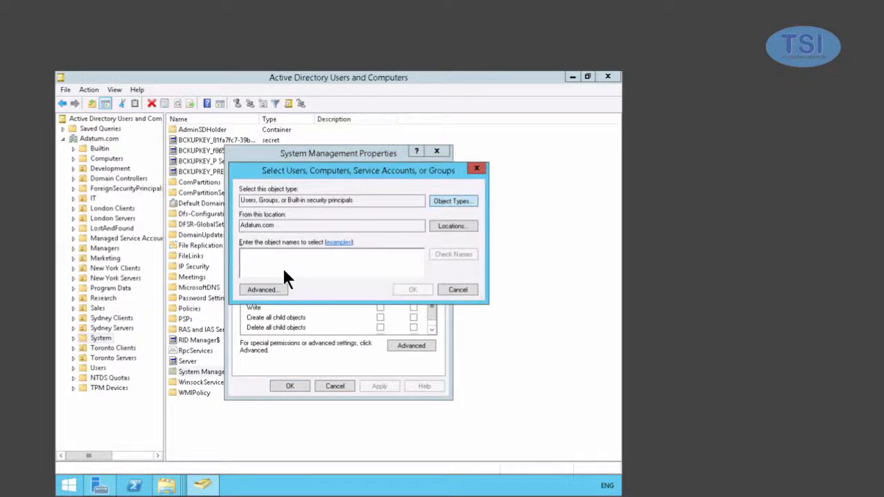
left_click(453, 200)
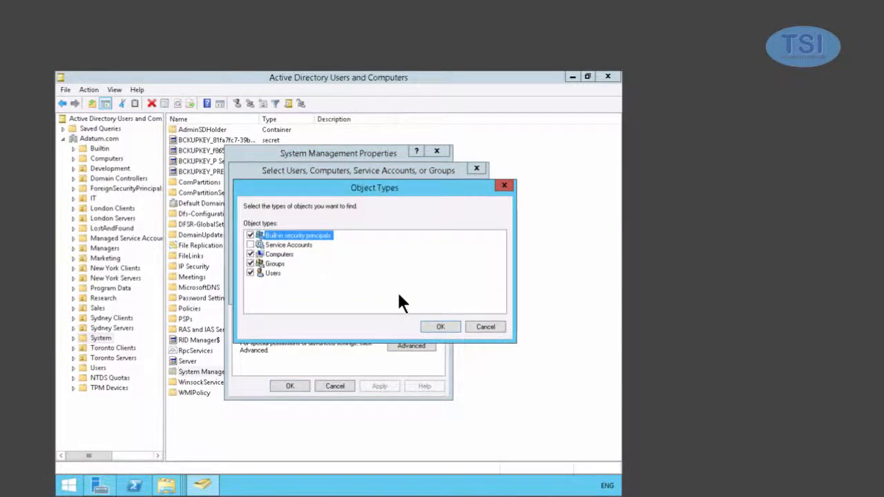
left_click(440, 326)
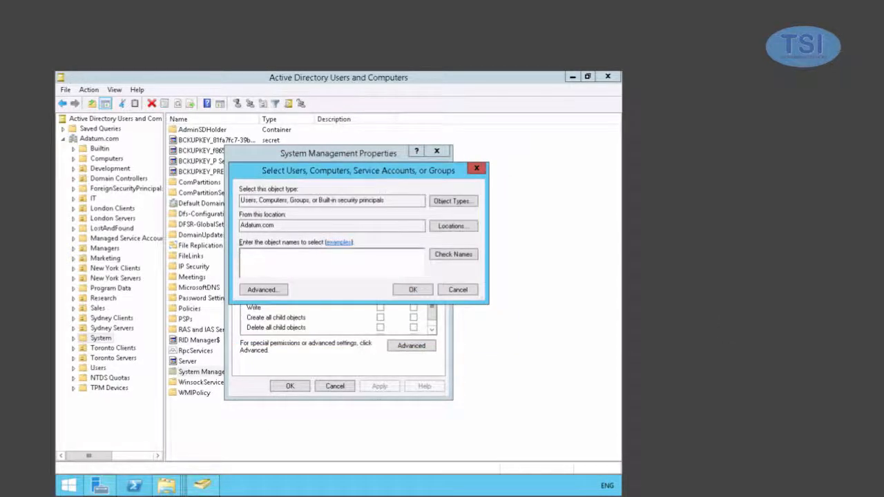
left_click(332, 261)
type("lon-cfg")
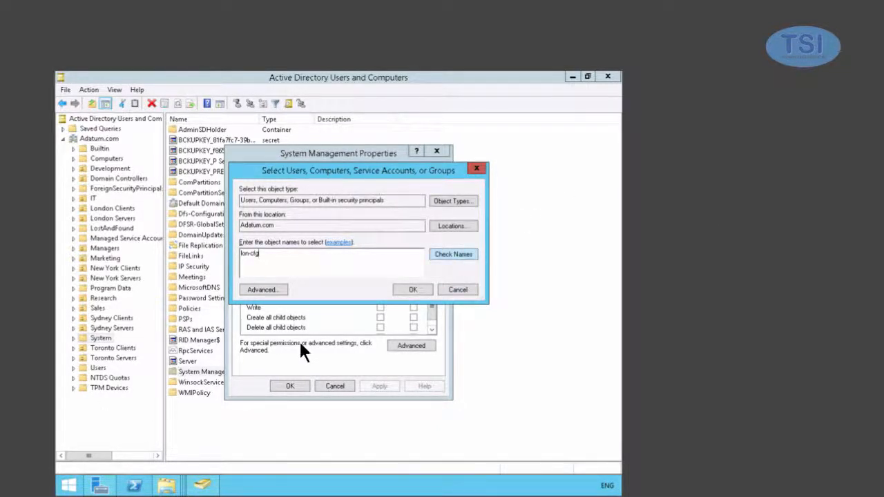
left_click(453, 254)
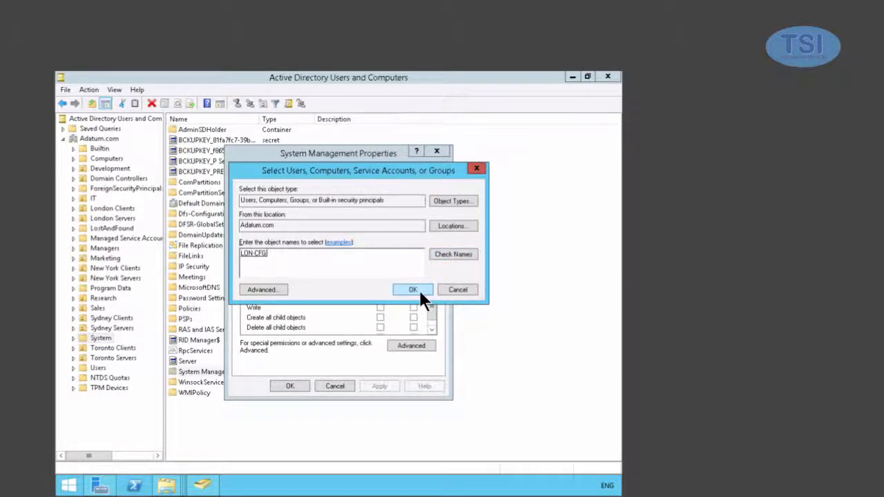
left_click(412, 290)
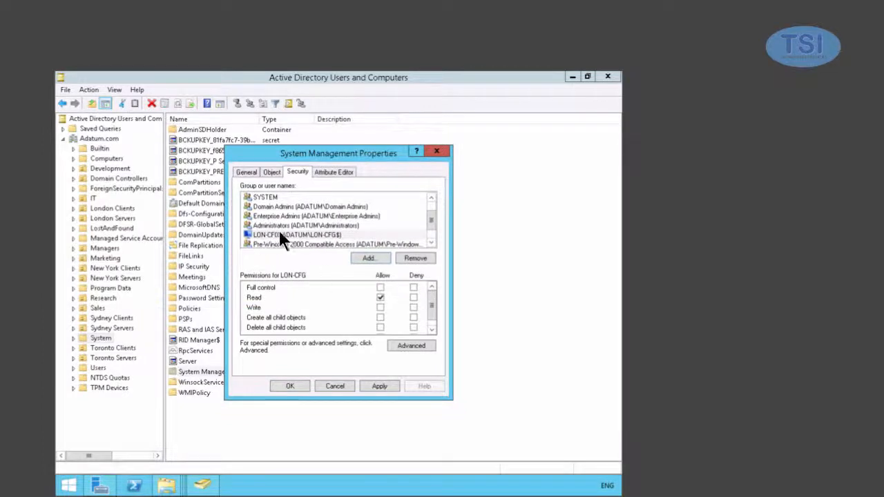
- Grant LON-CFG Full control Allow and review its permissions
left_click(297, 235)
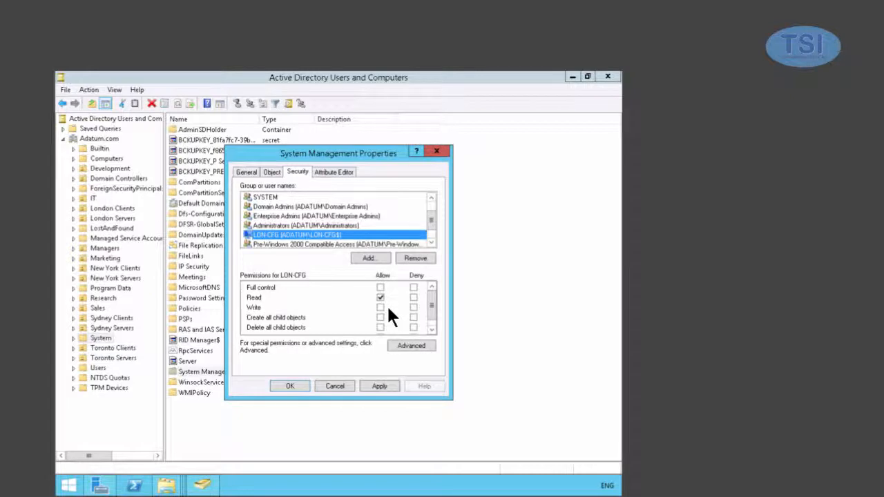
left_click(380, 298)
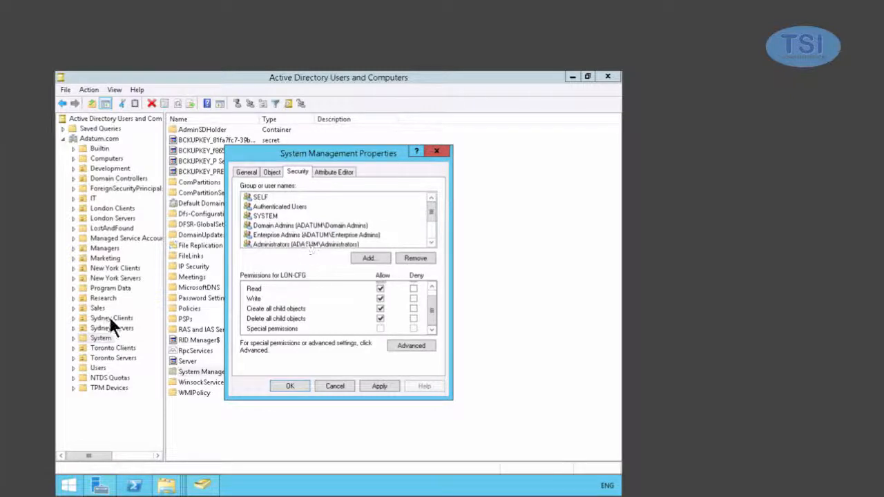
left_click(315, 196)
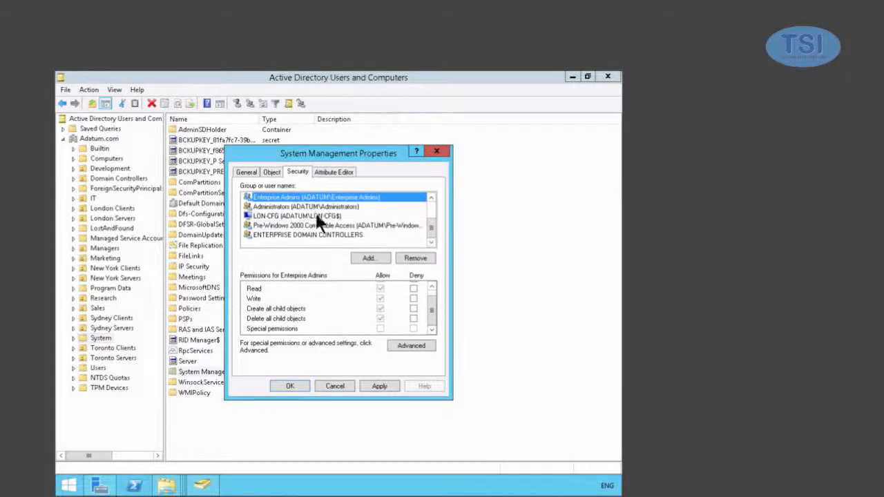
left_click(297, 215)
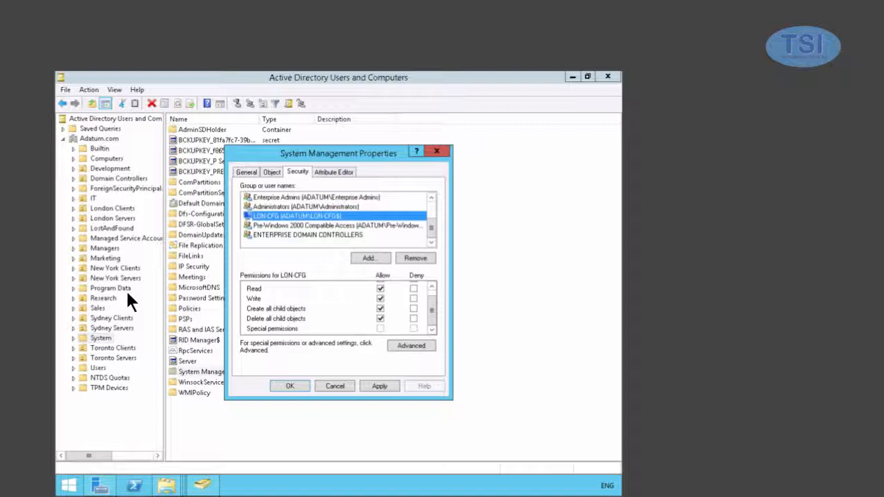
mouse_move(481, 425)
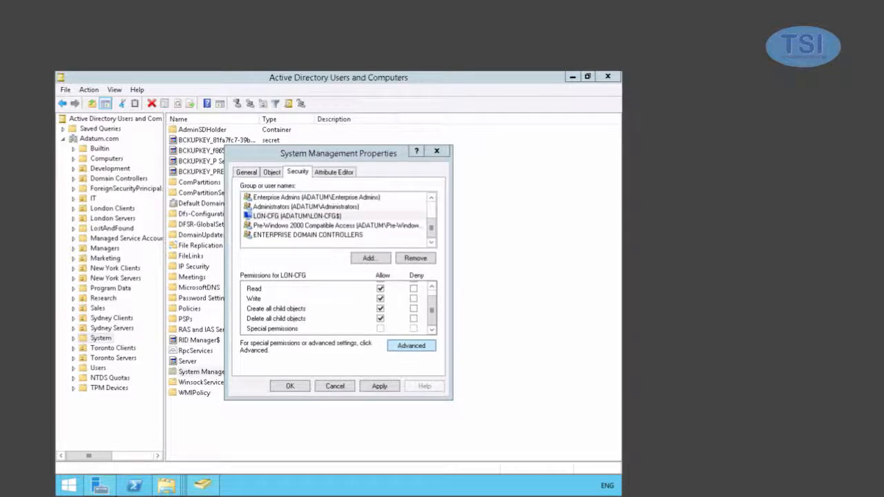
- In Advanced security, set the LON-CFG entry to apply to this object and all descendant objects
left_click(411, 345)
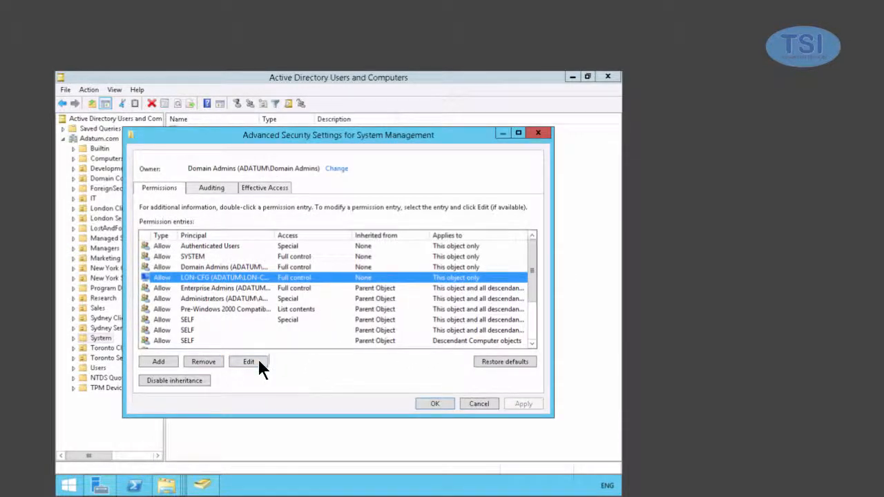
left_click(249, 362)
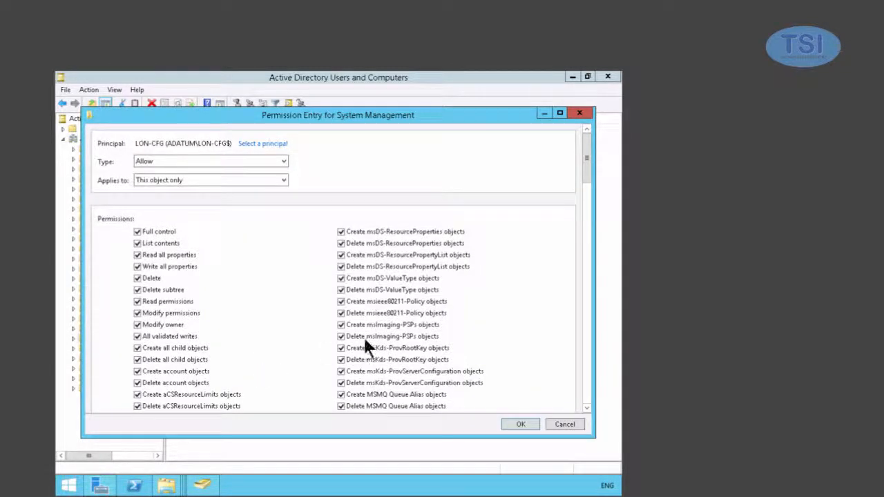
left_click(210, 179)
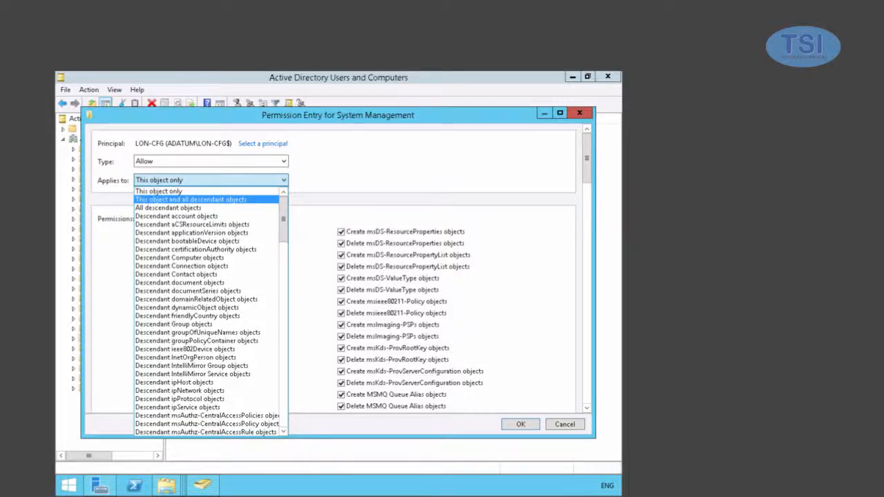
left_click(191, 199)
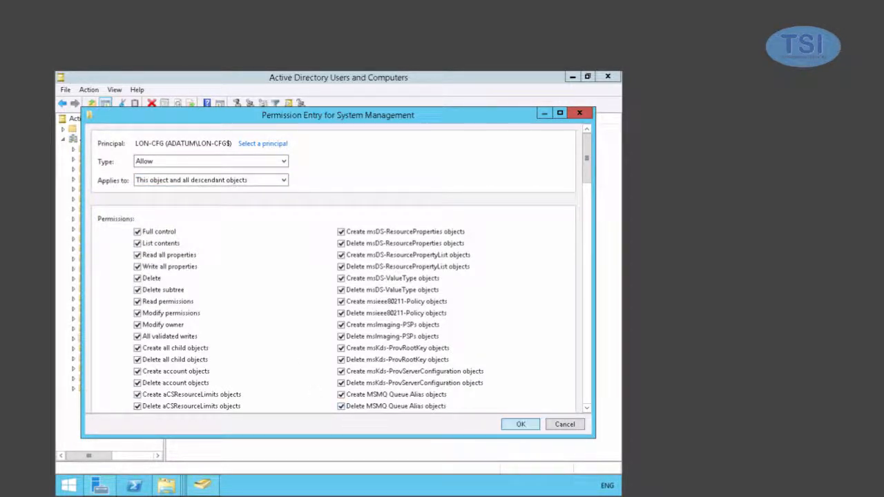
left_click(520, 424)
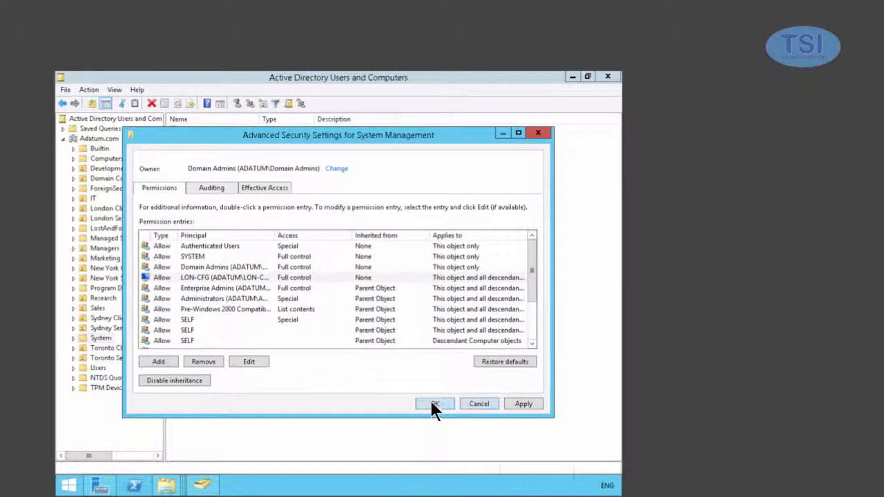
left_click(433, 403)
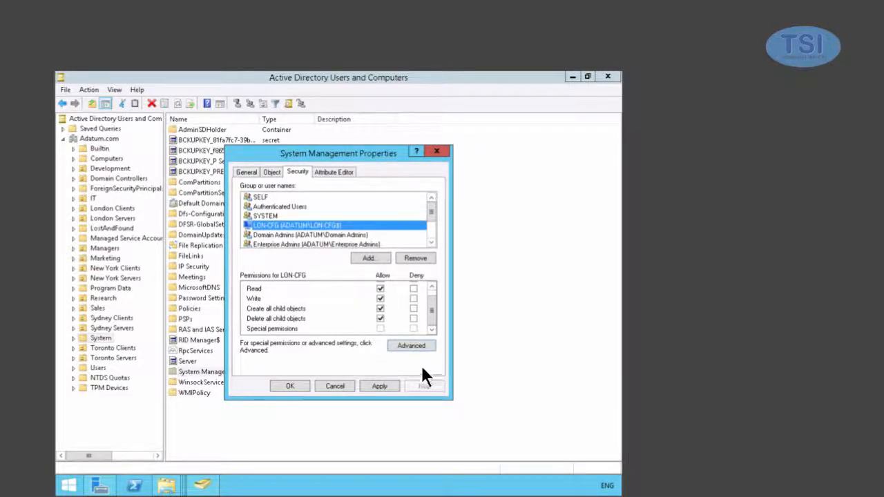
- Reopen Advanced to verify the entry, then confirm the System Management properties
left_click(412, 345)
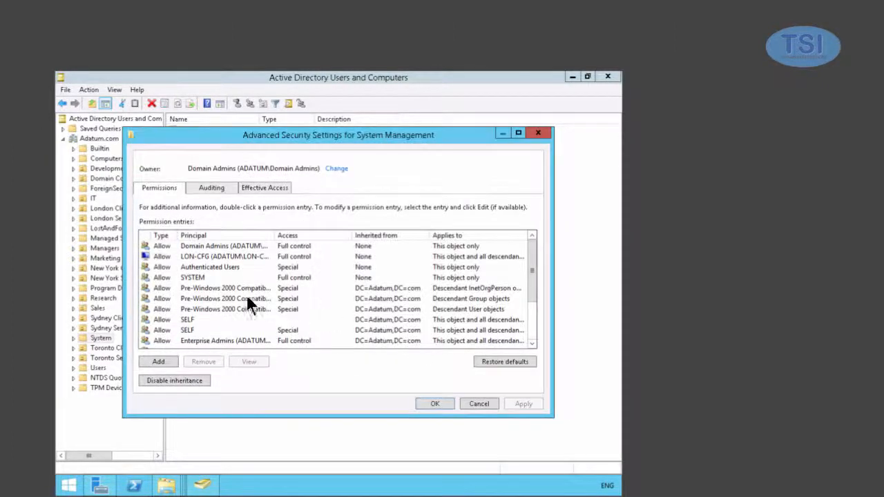
left_click(224, 255)
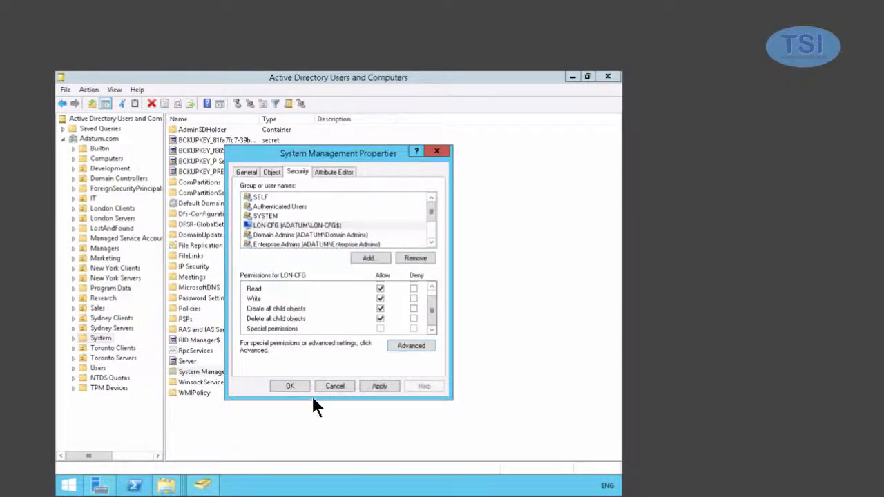
left_click(290, 387)
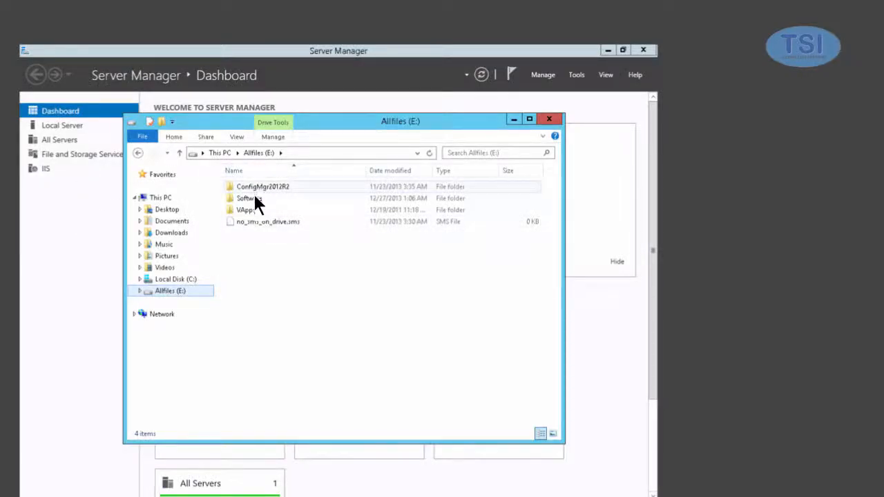
- Launch the Configuration Manager setup via splash.hta in E:\ConfigMgr2012R2
double_click(262, 187)
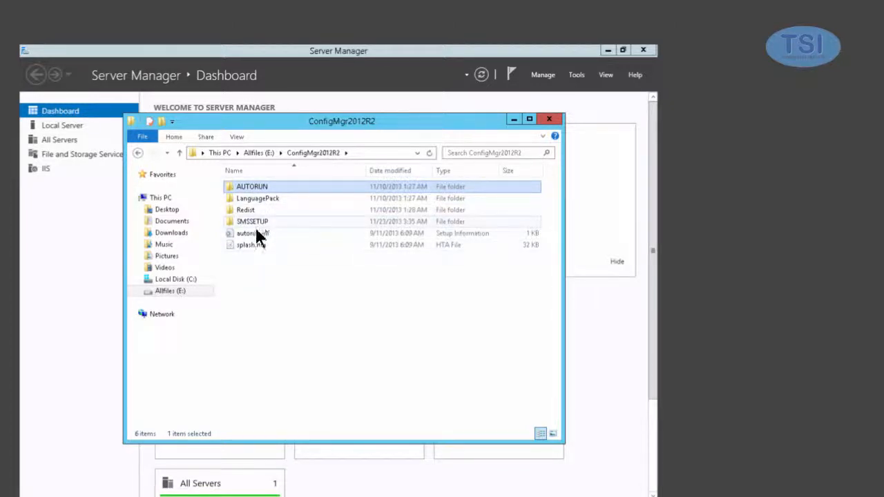
double_click(246, 245)
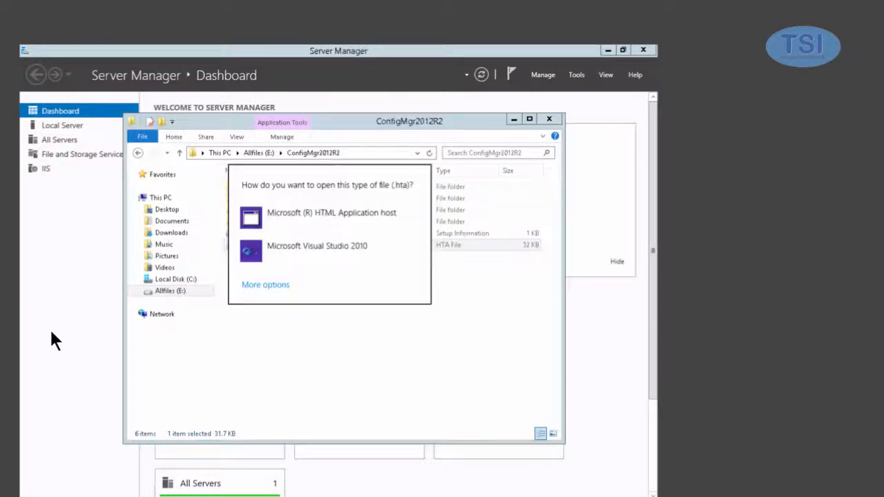
mouse_move(284, 232)
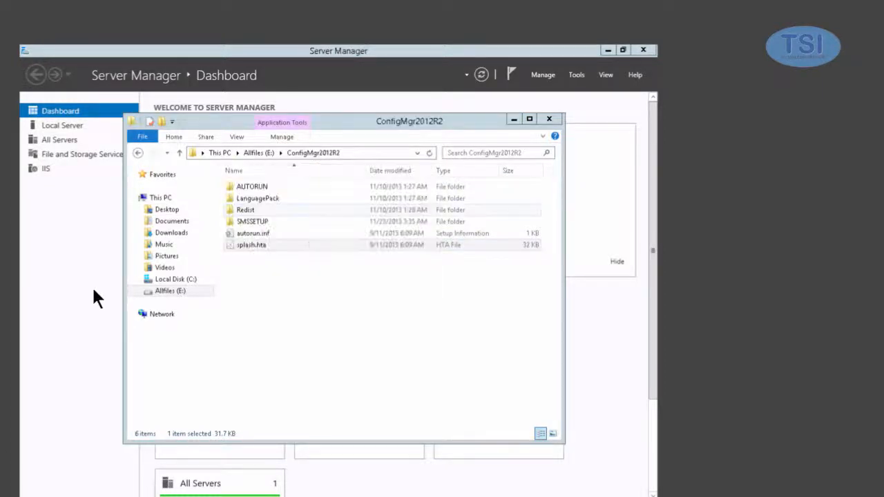
double_click(251, 245)
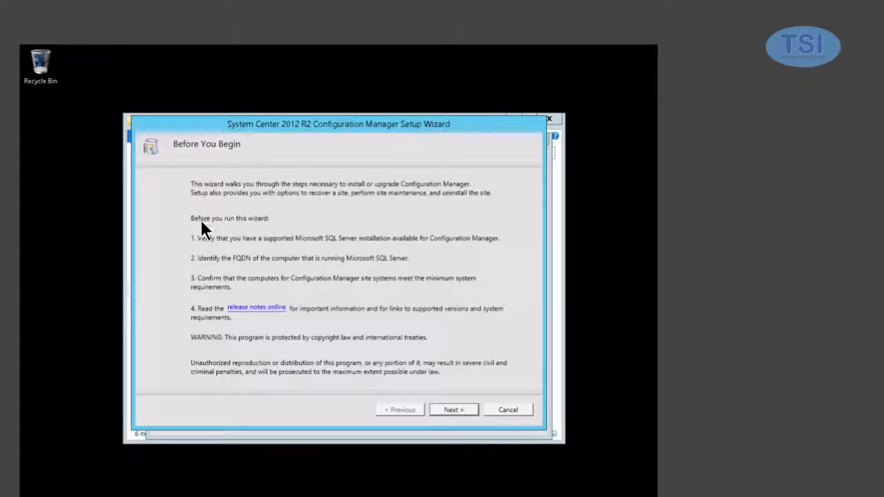
mouse_move(213, 259)
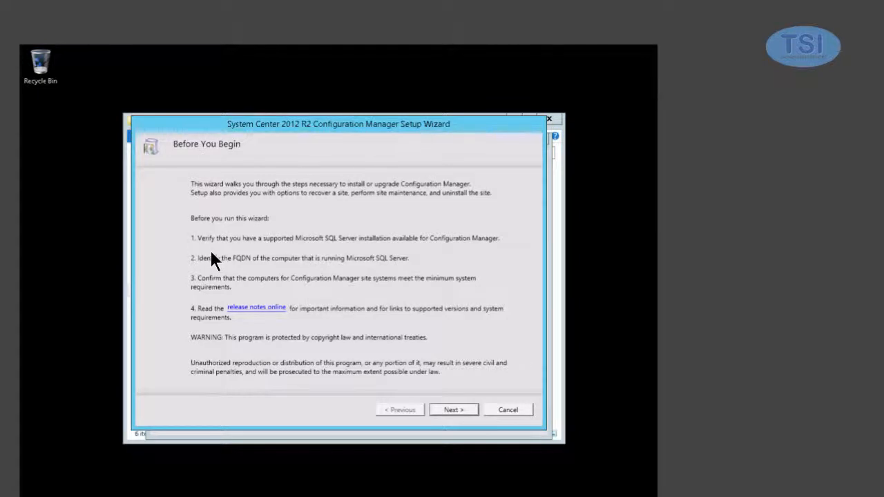
mouse_move(310, 251)
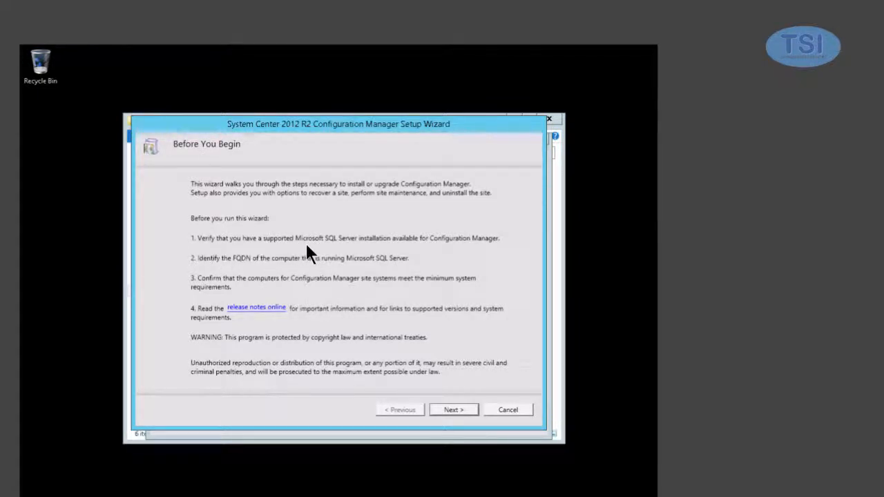
mouse_move(274, 288)
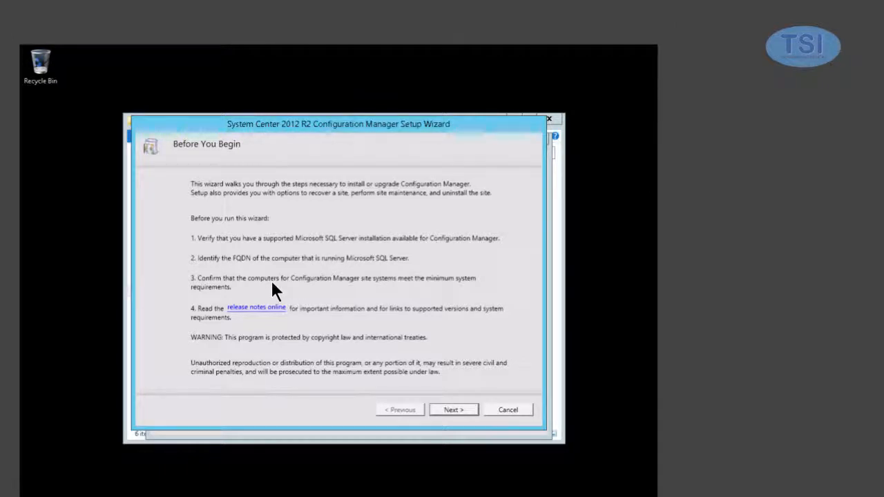
mouse_move(265, 268)
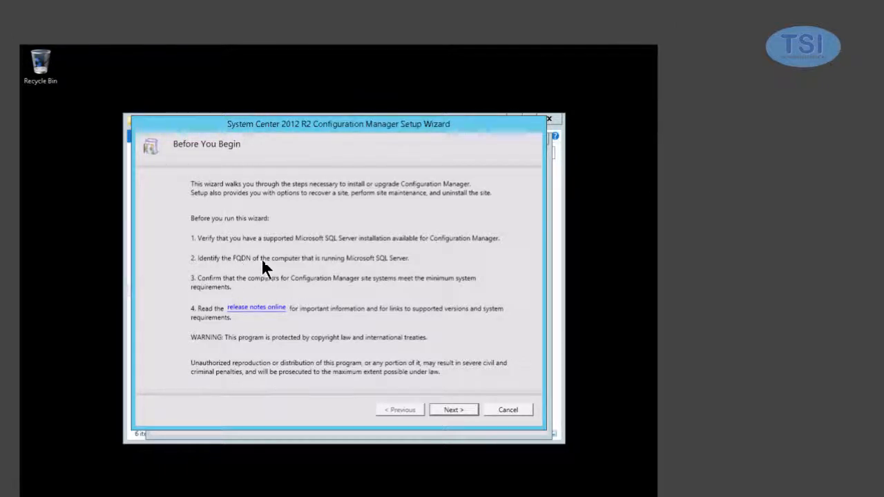
mouse_move(279, 324)
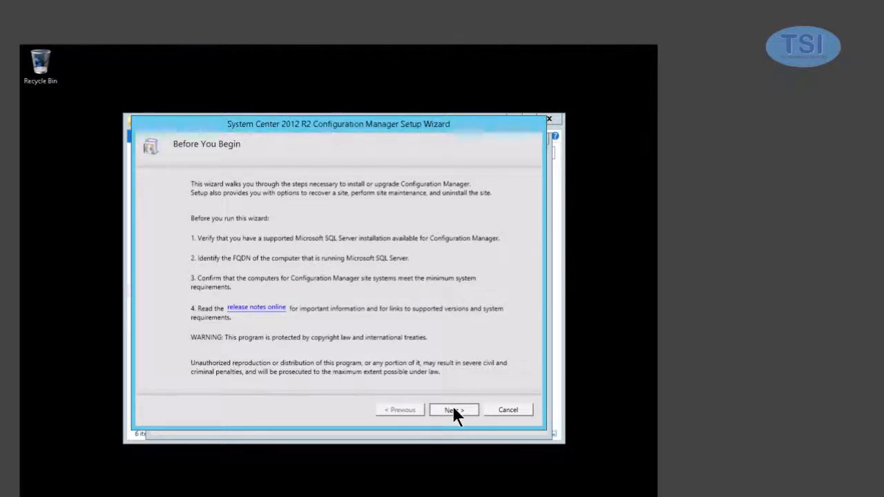
- Choose to install a primary site using the evaluation edition
left_click(453, 409)
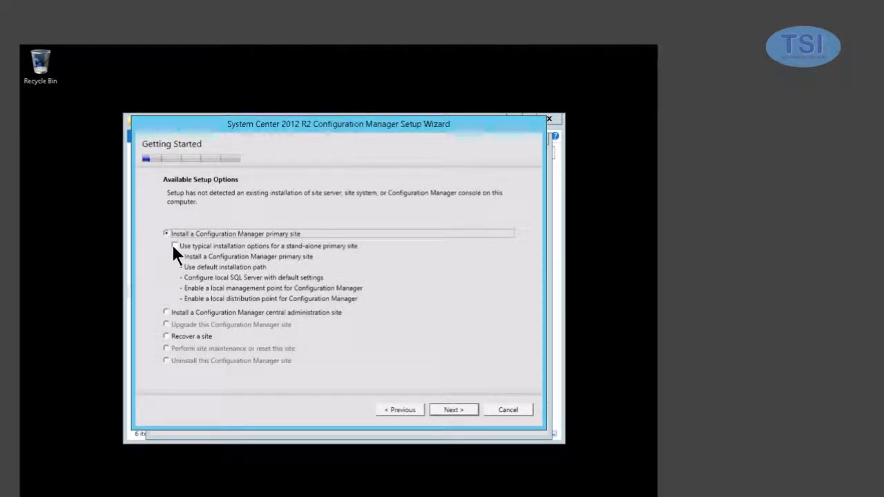
left_click(174, 246)
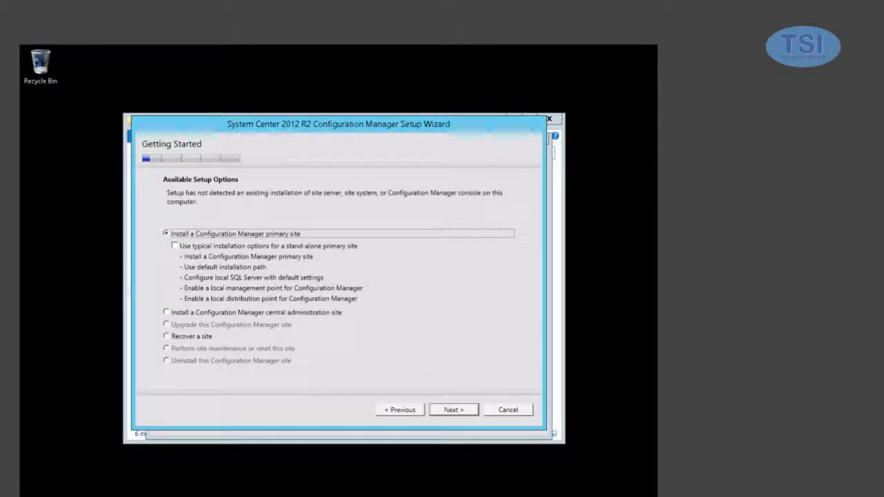
left_click(453, 409)
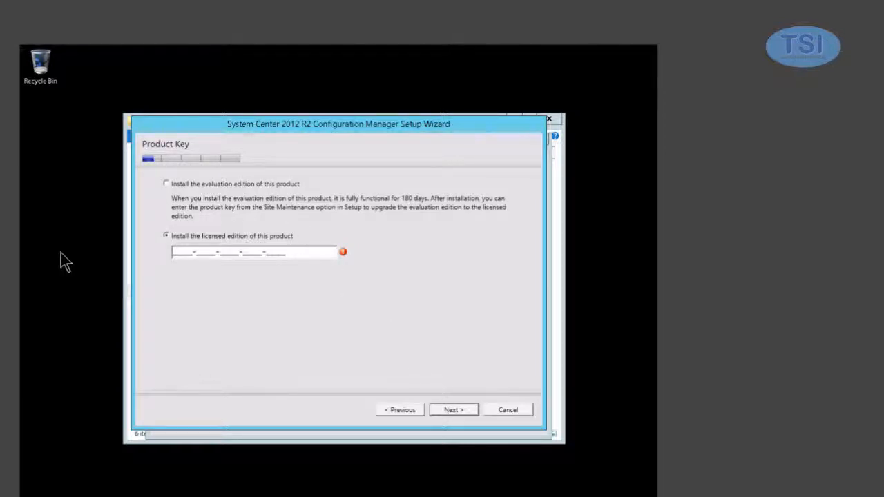
left_click(166, 184)
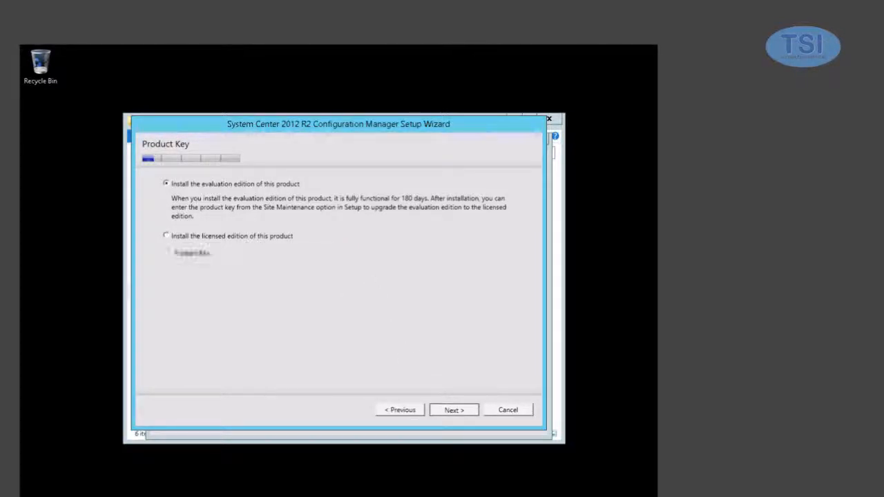
left_click(453, 408)
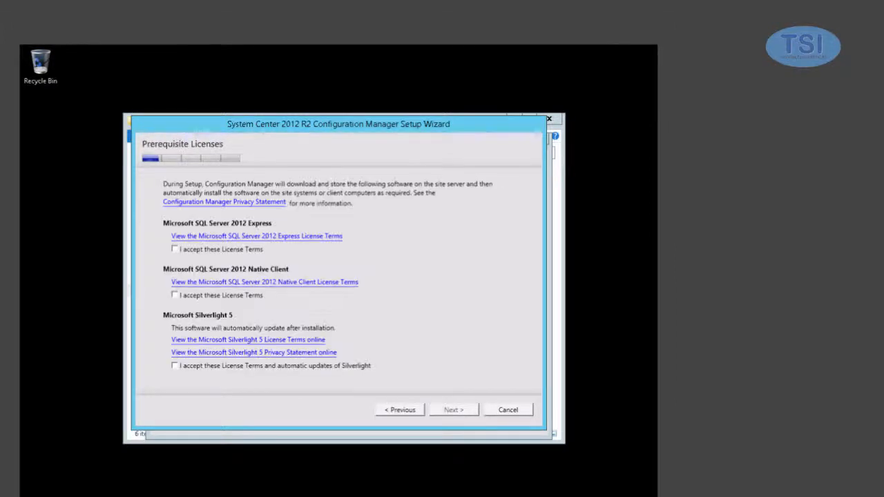
mouse_move(250, 304)
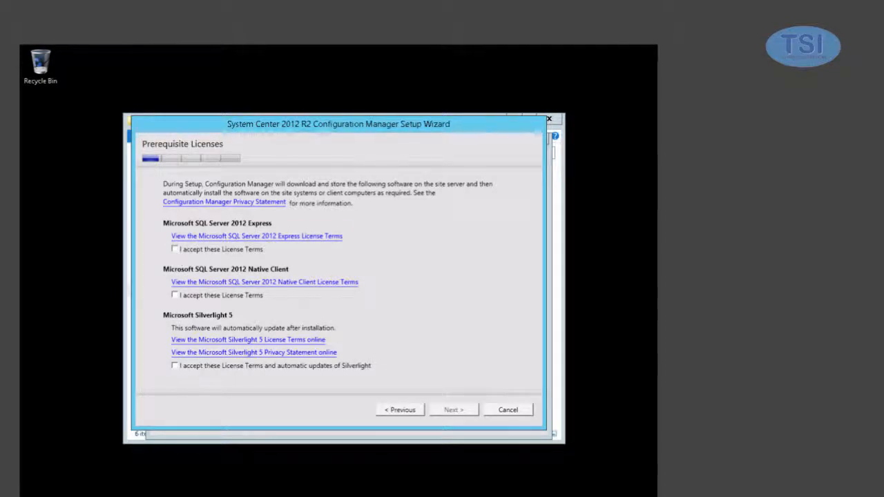
- Accept the SQL Server 2012 Express, Silverlight 5 and SQL Native Client license terms
left_click(174, 248)
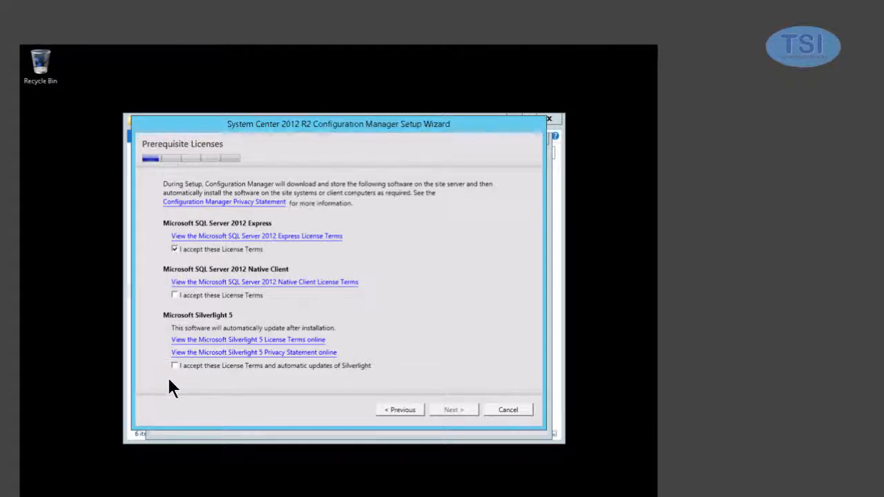
left_click(174, 364)
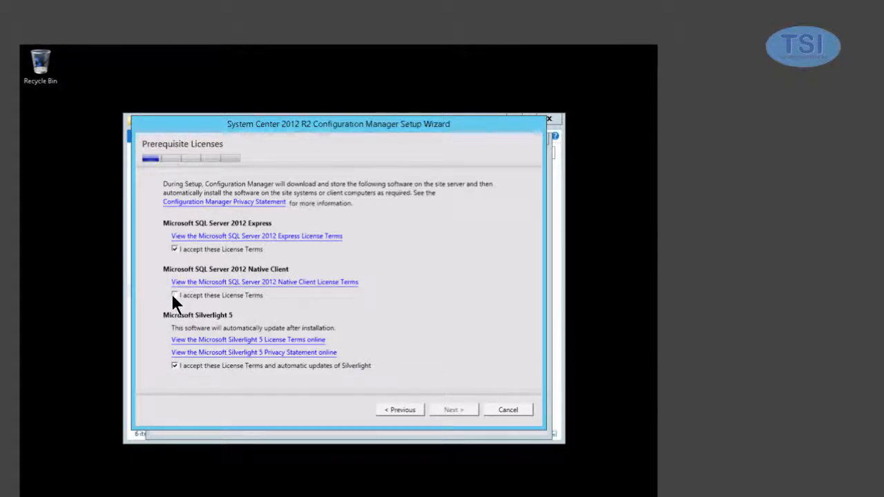
left_click(174, 295)
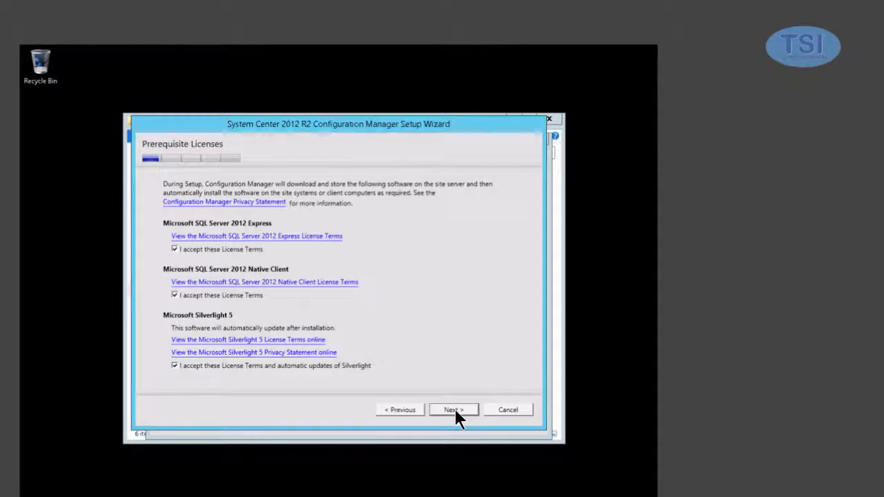
- Use previously downloaded prerequisite files from E:\ConfigMgr2012R2\Redist
left_click(453, 409)
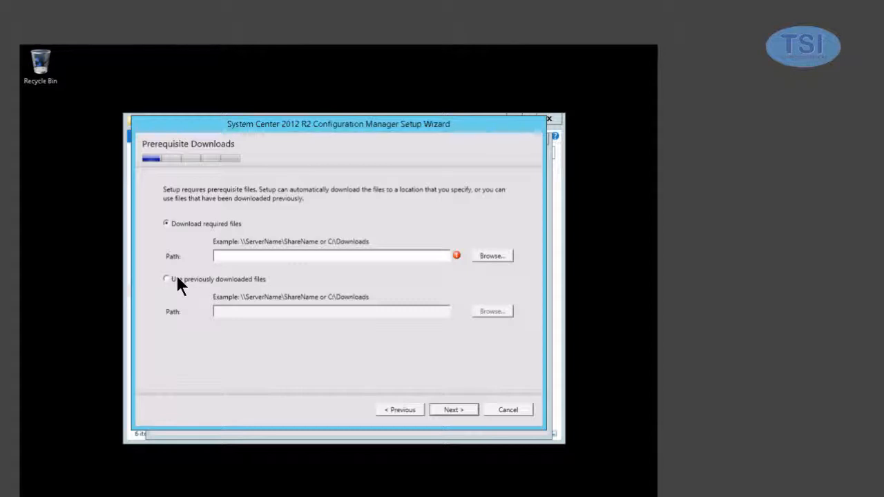
left_click(166, 279)
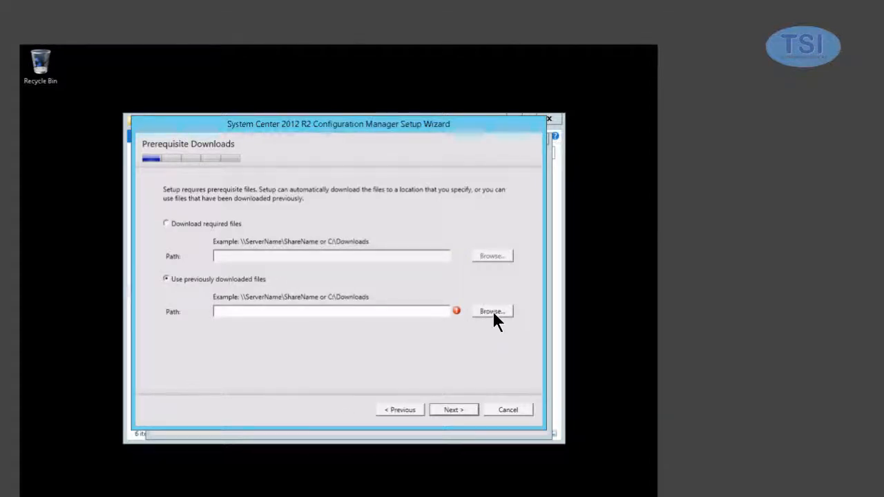
left_click(492, 310)
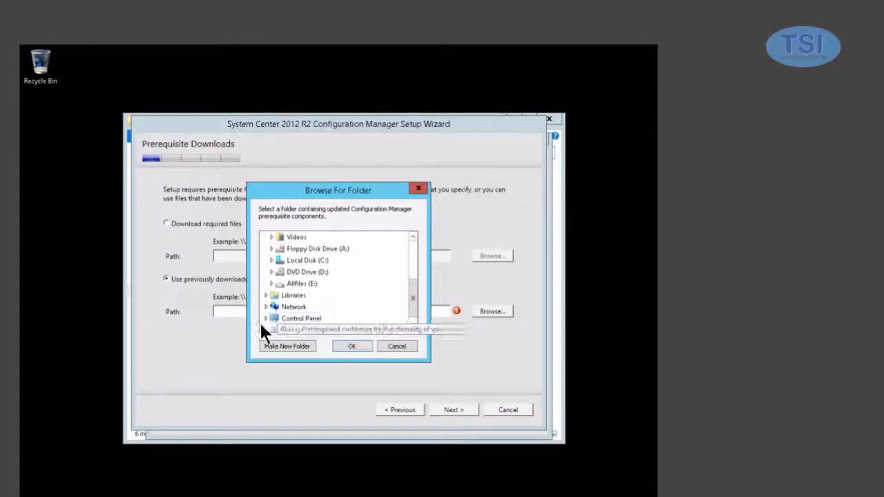
left_click(271, 283)
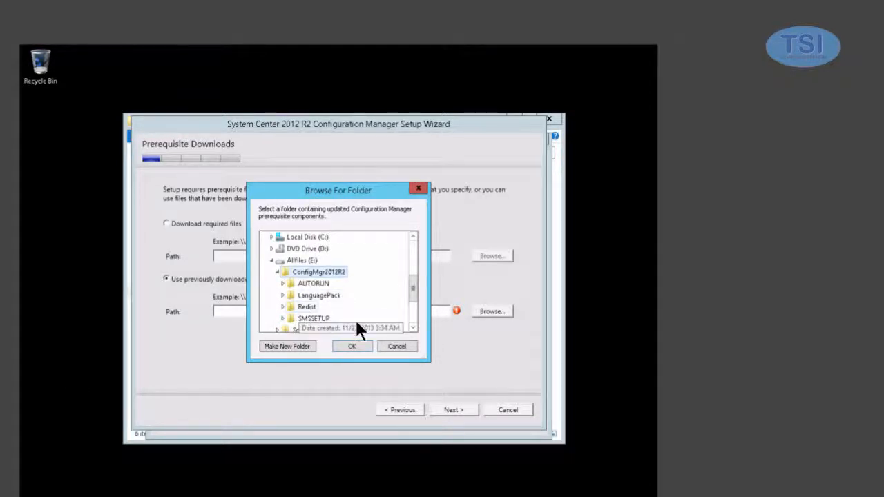
left_click(281, 307)
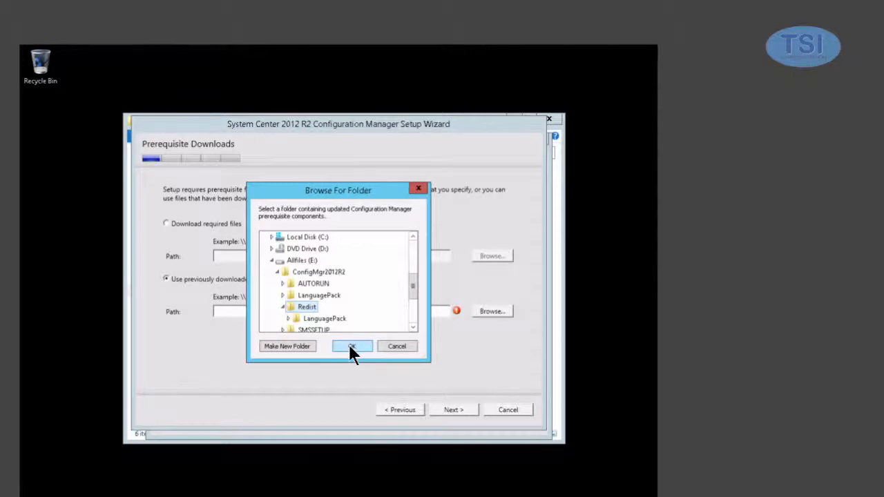
left_click(350, 345)
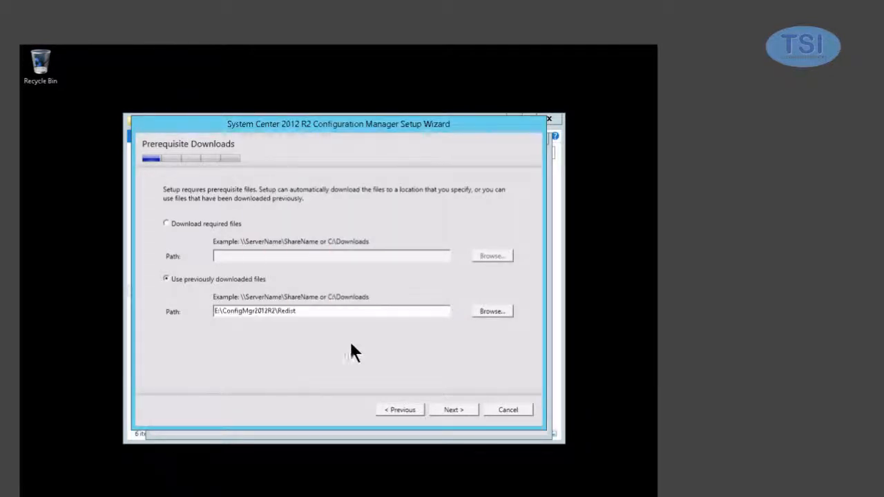
- Keep English as the server language and reach client language selection
left_click(453, 409)
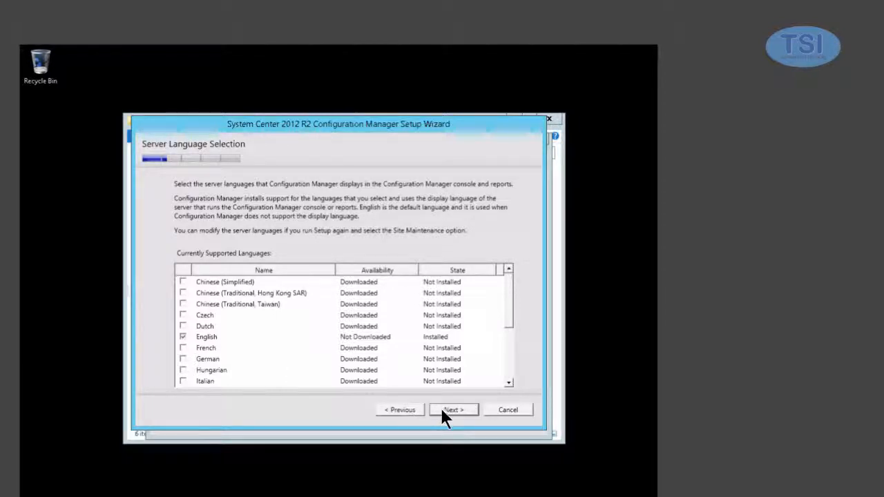
left_click(452, 409)
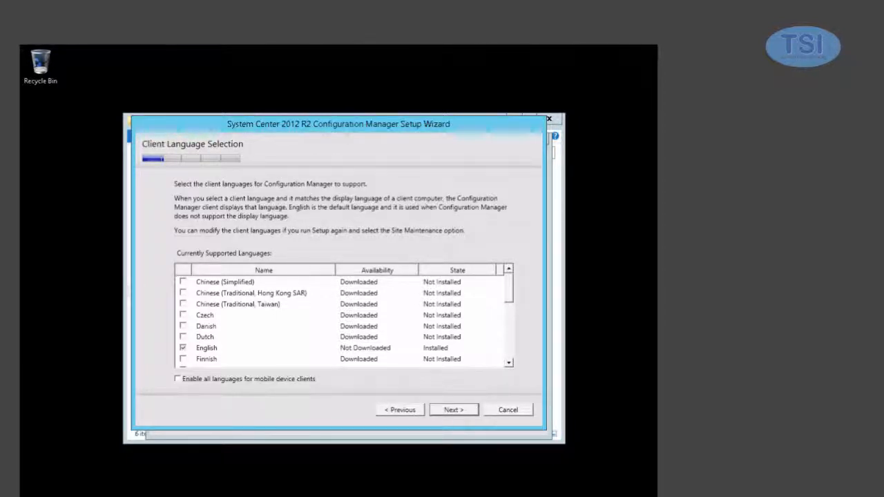
- Enter site name Adatum Site and site code LON after the missing-code error
left_click(453, 408)
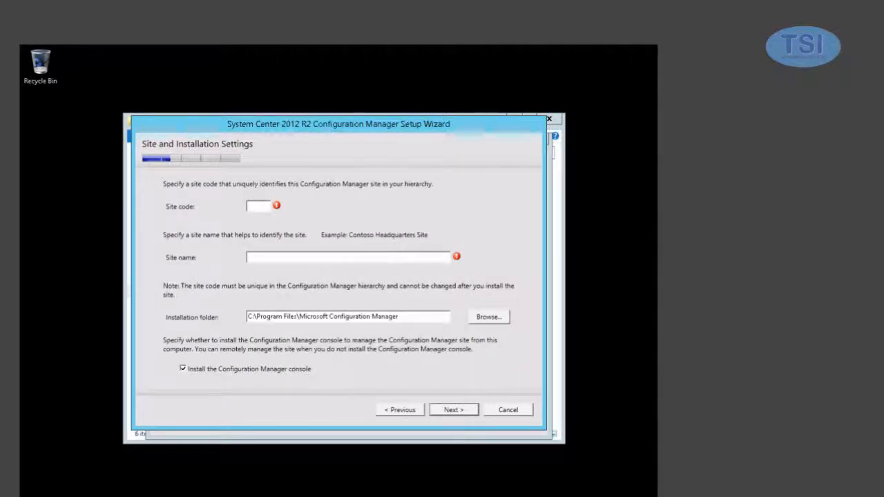
mouse_move(591, 210)
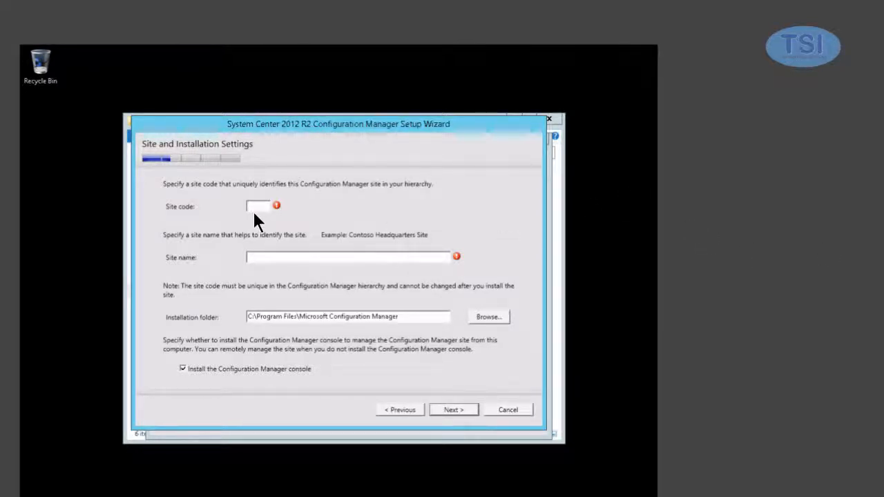
left_click(345, 256)
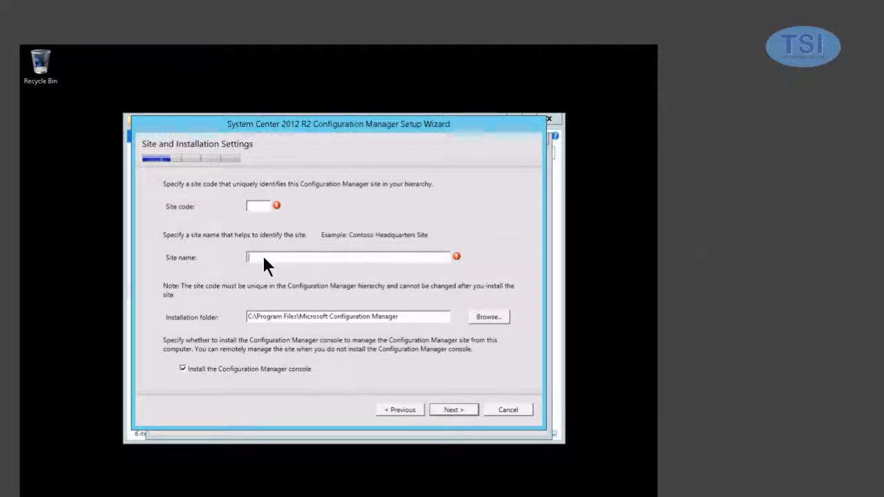
type("Adatum Site")
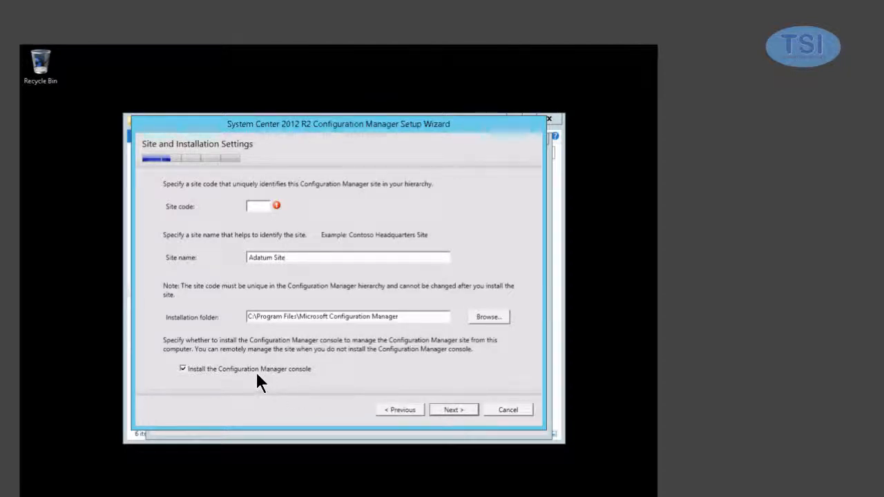
mouse_move(271, 384)
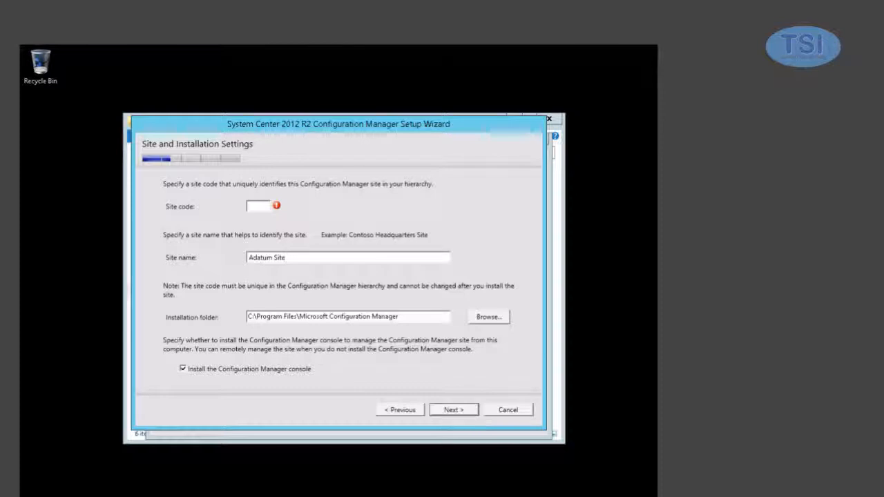
left_click(453, 409)
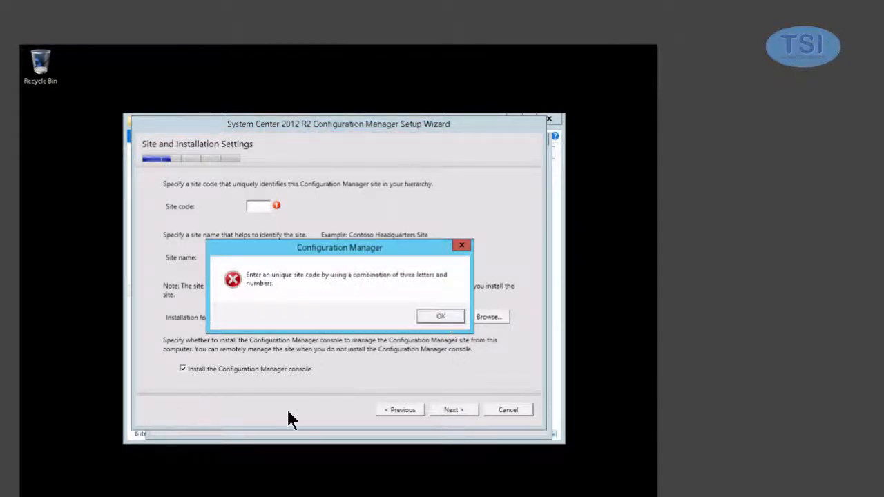
left_click(440, 317)
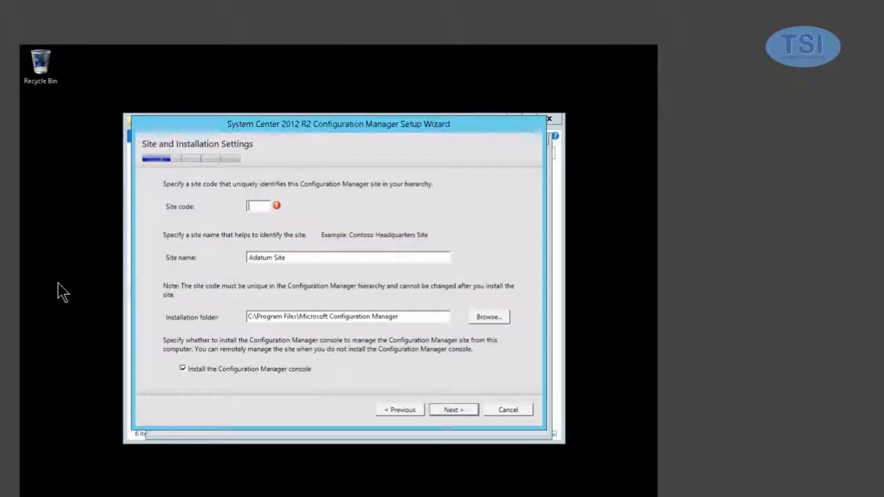
type("LON")
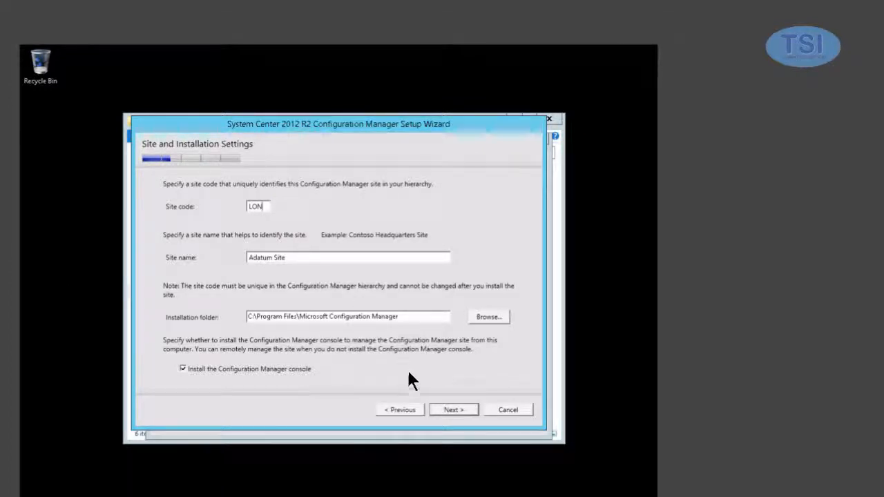
- Choose to install the primary site as a stand-alone site
left_click(453, 409)
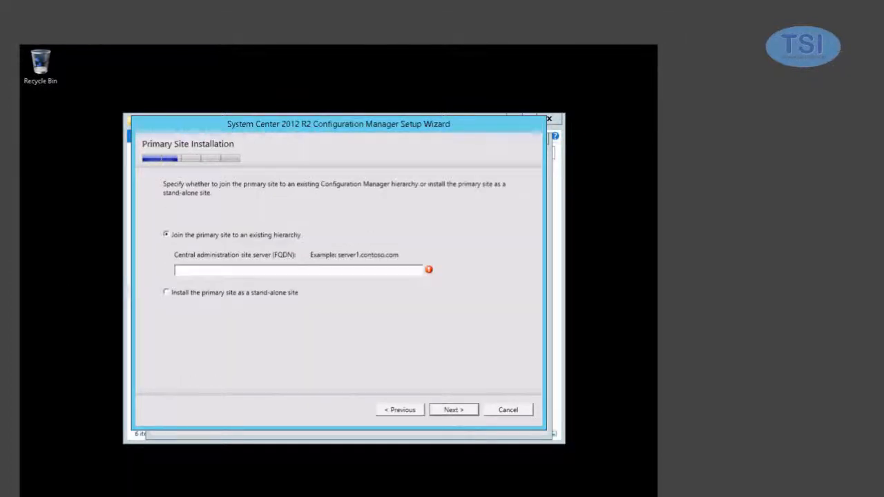
left_click(166, 293)
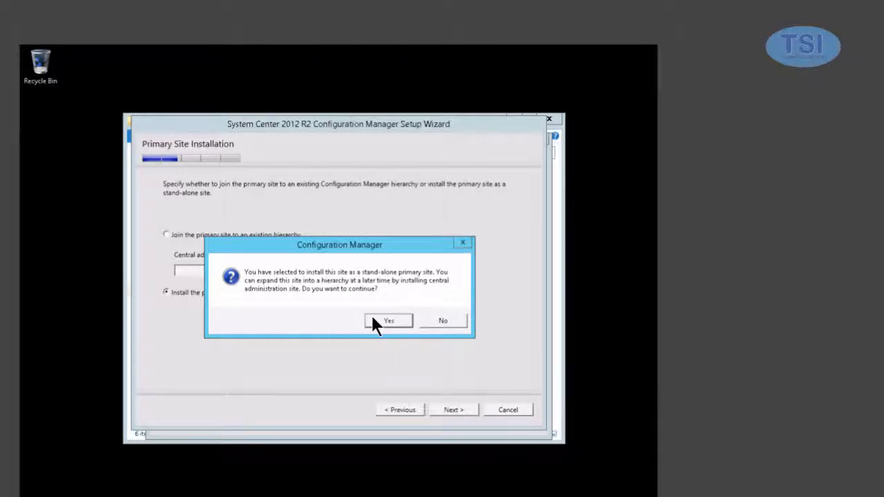
- Confirm the stand-alone install and accept database LON-CFG.Adatum.com CM_LON with default file paths
left_click(388, 320)
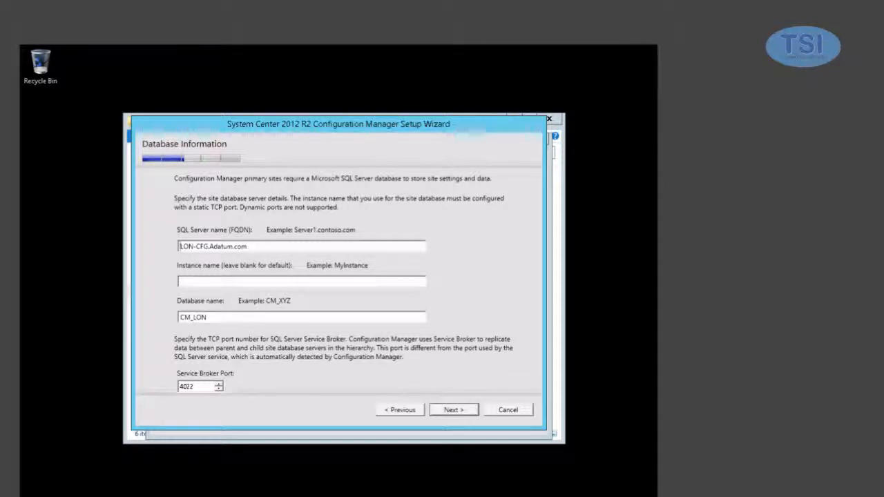
mouse_move(444, 199)
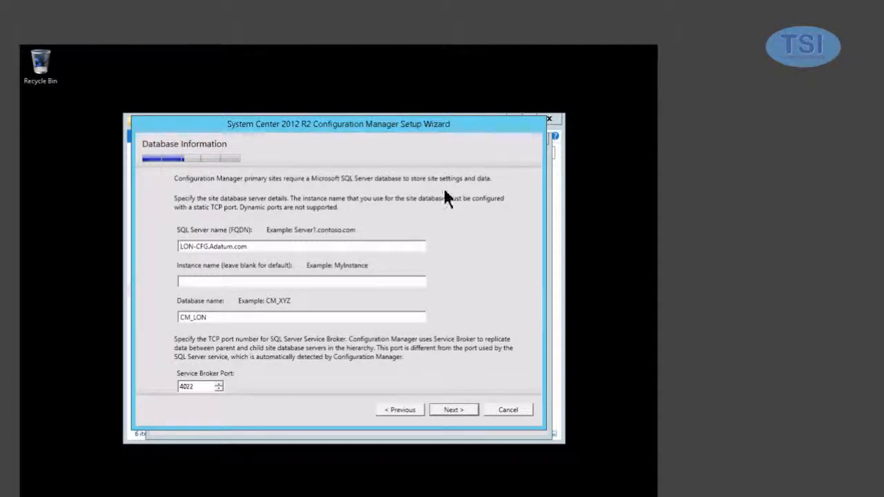
mouse_move(317, 266)
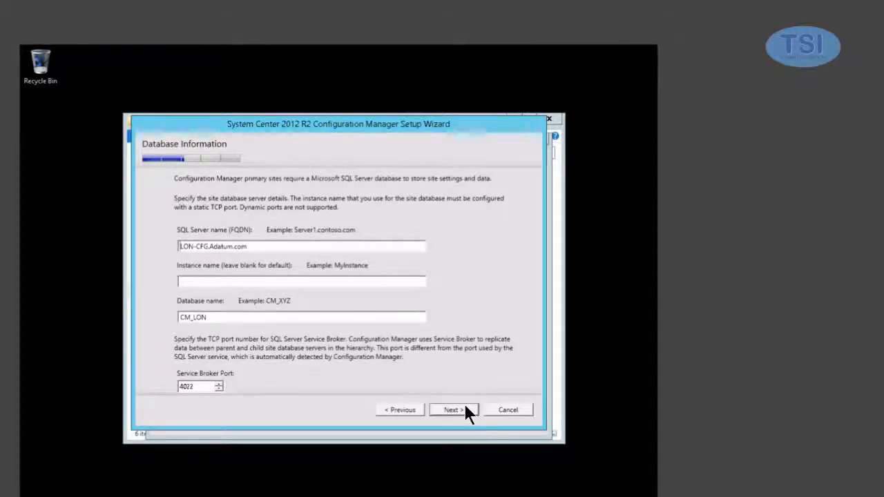
mouse_move(202, 335)
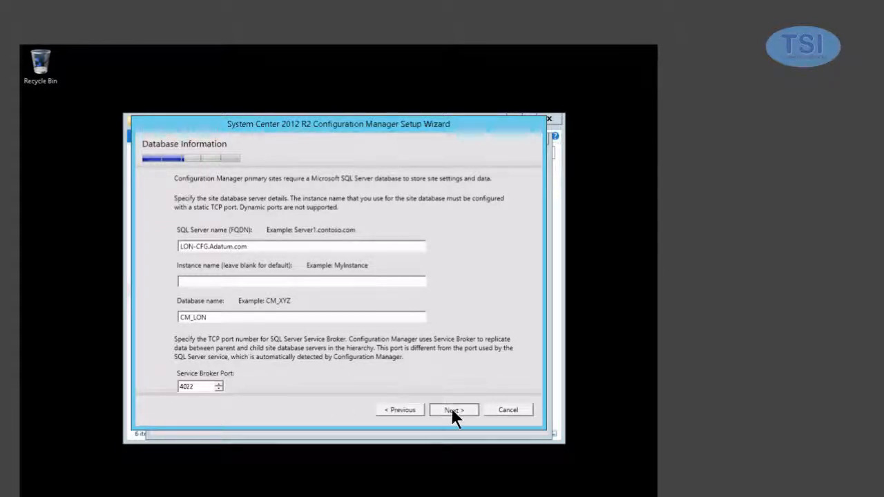
left_click(453, 409)
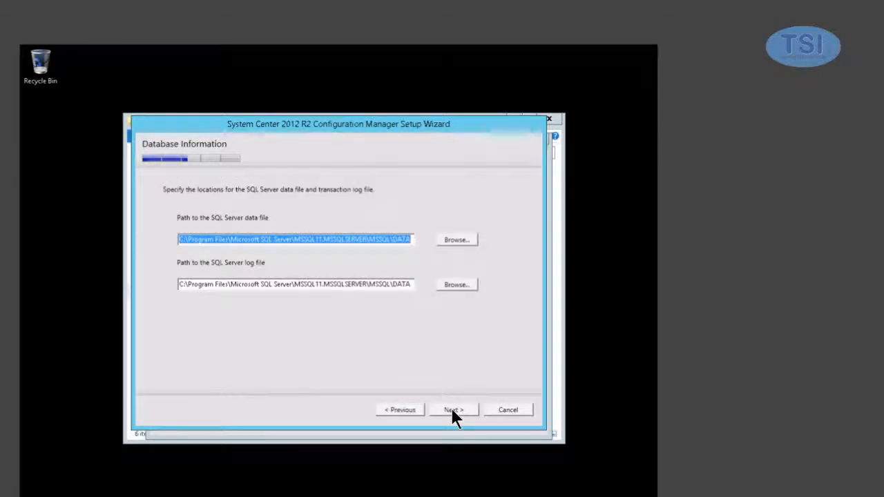
left_click(453, 409)
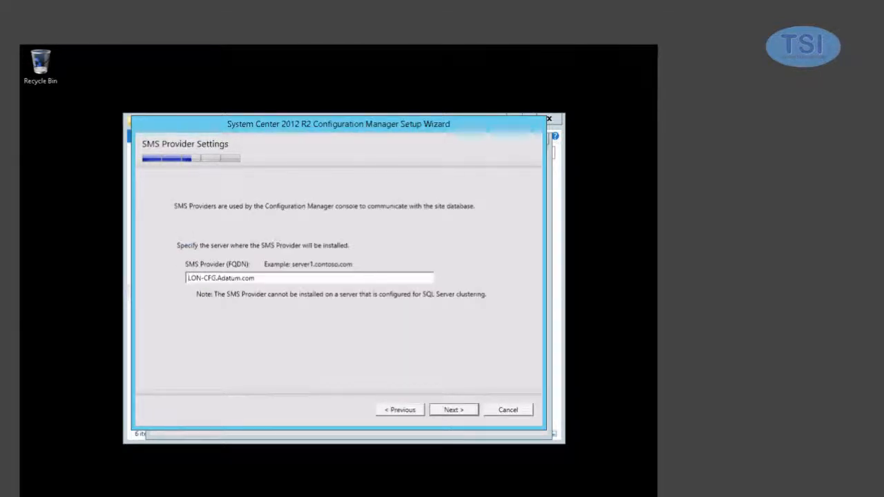
- Accept LON-CFG.Adatum.com as SMS provider and configure client communication per site system role
left_click(453, 408)
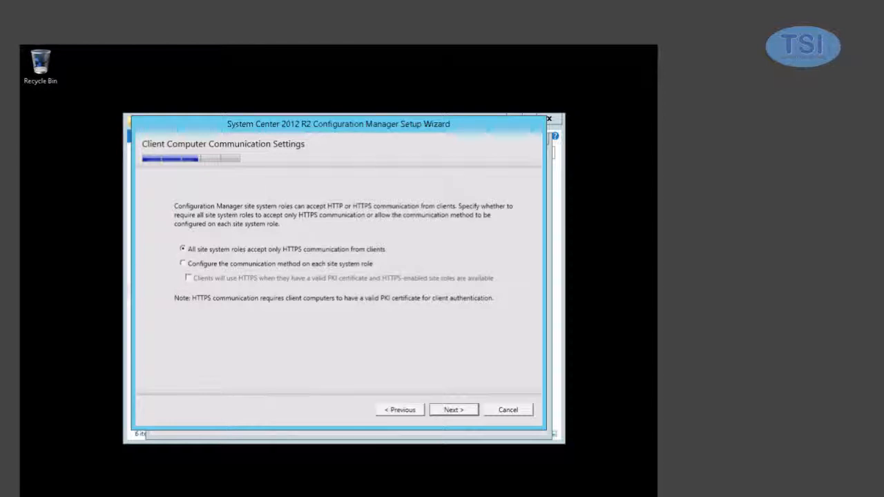
left_click(182, 262)
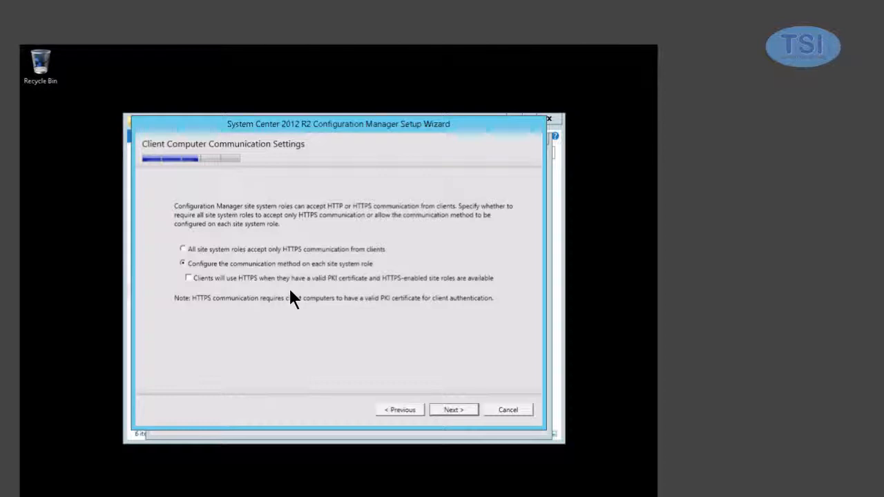
mouse_move(334, 301)
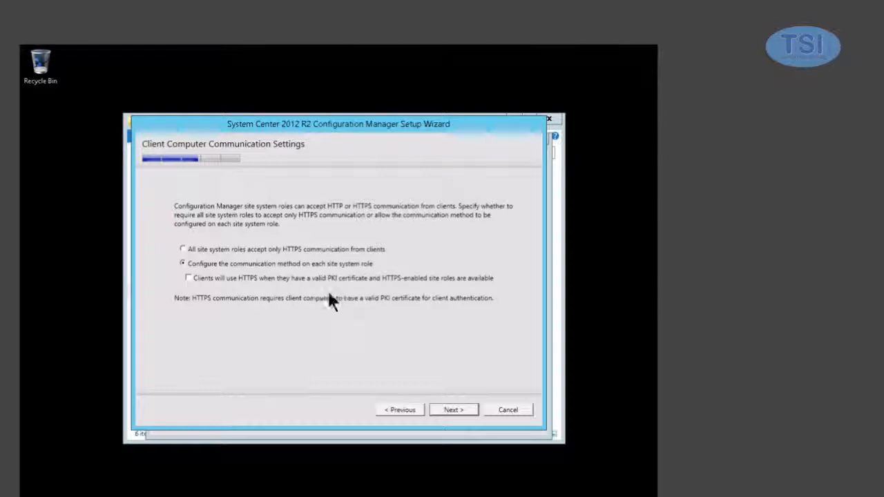
left_click(453, 409)
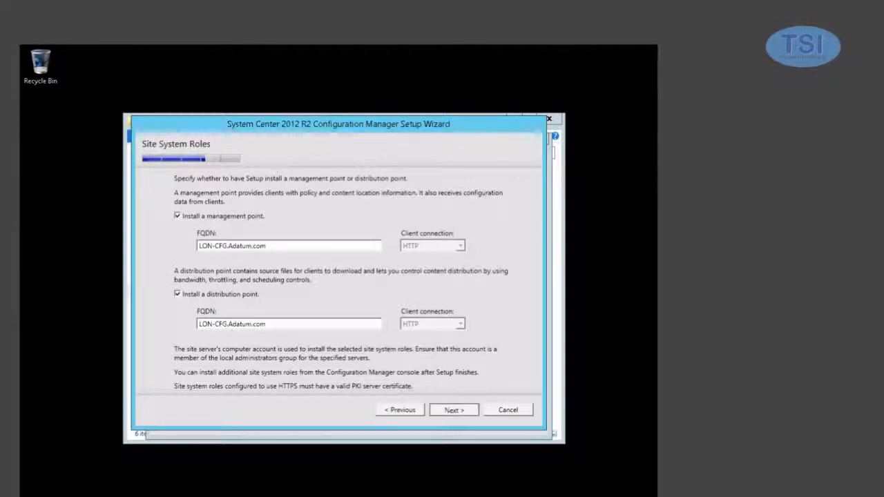
- Keep management and distribution points on LON-CFG and decline the customer experience program
left_click(453, 409)
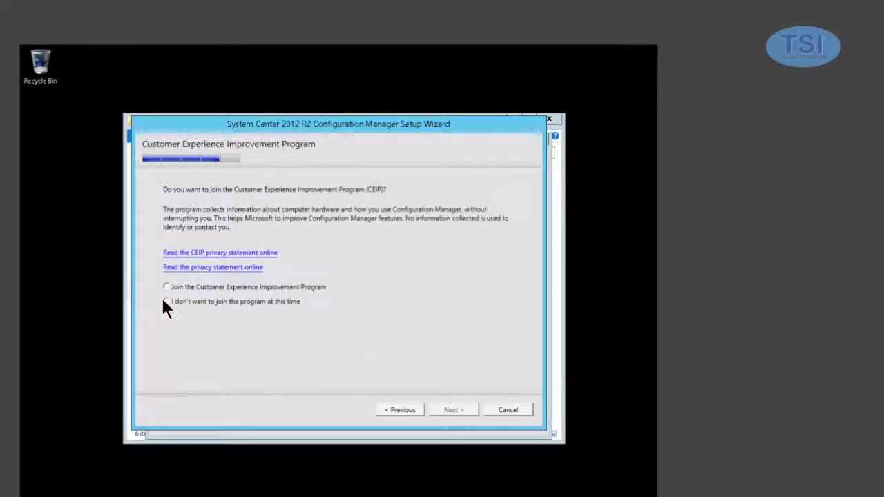
left_click(166, 301)
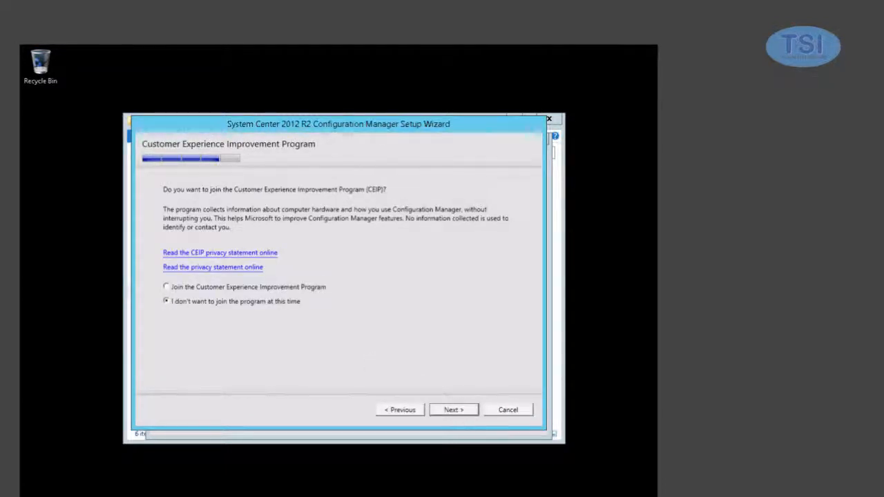
left_click(453, 409)
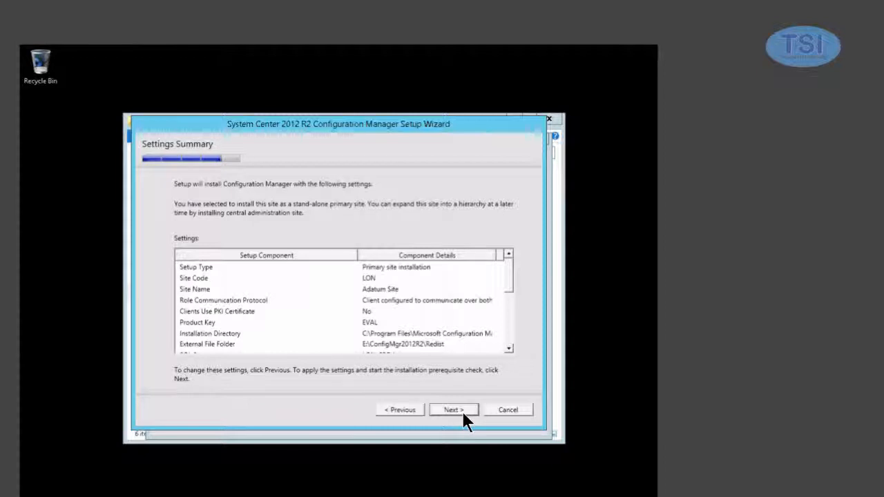
- Run the prerequisite check and begin installing the site until core setup completes
left_click(453, 409)
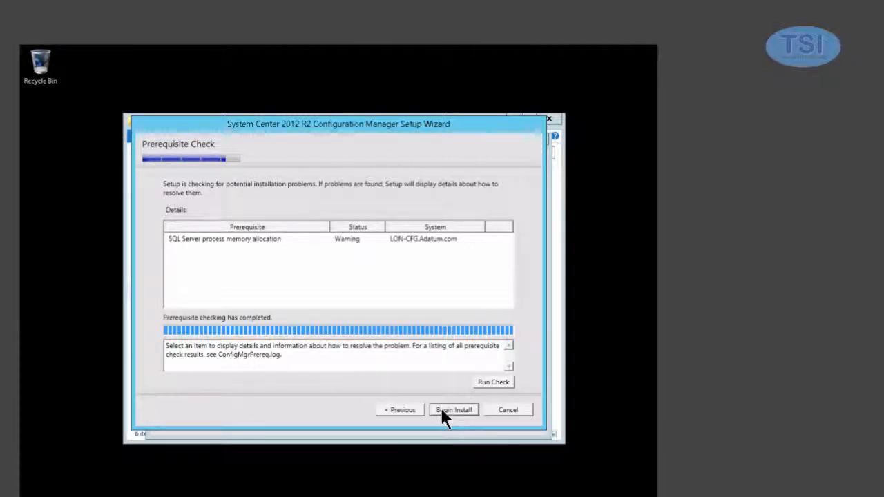
left_click(453, 409)
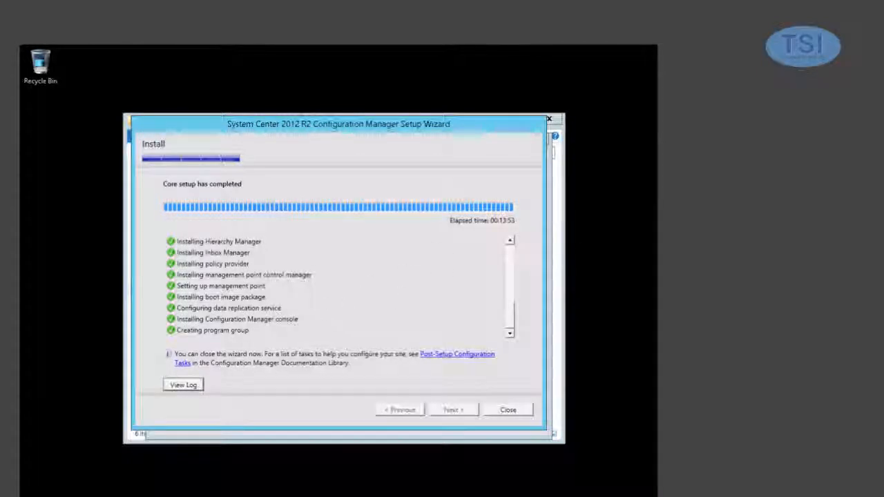
- View the setup log in Notepad, then close the wizard and exit the setup launcher
left_click(182, 384)
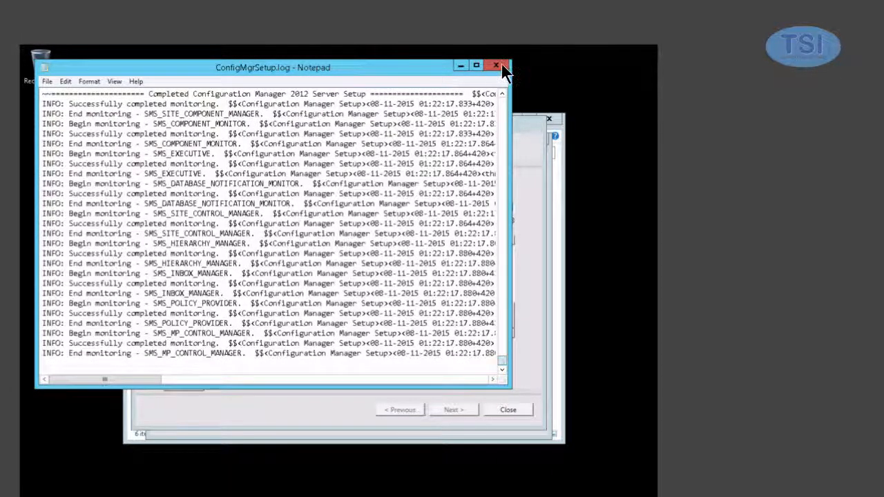
left_click(494, 65)
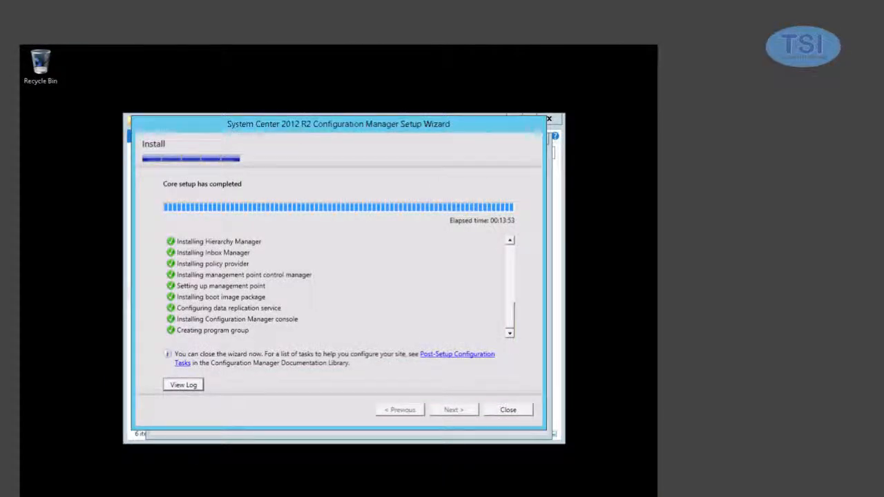
left_click(508, 408)
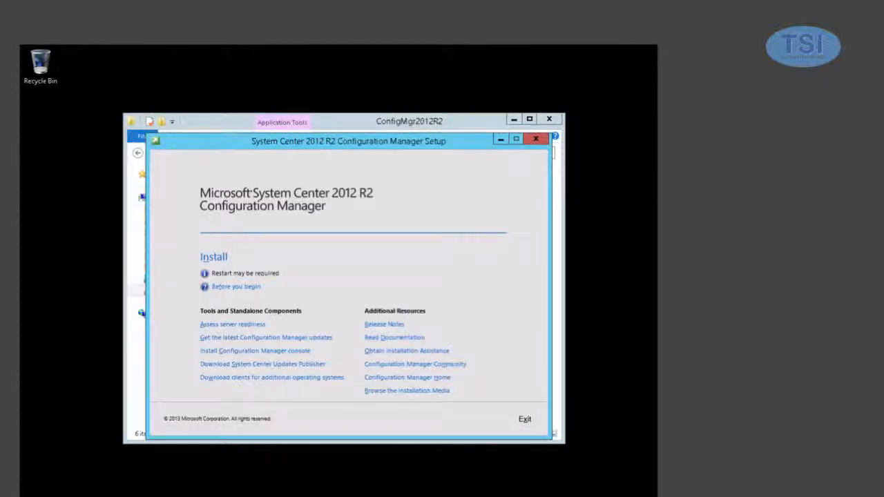
left_click(525, 418)
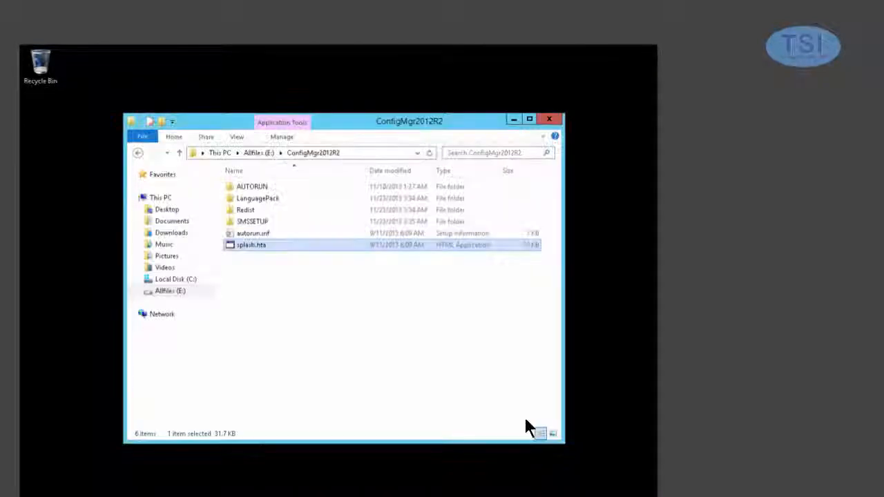